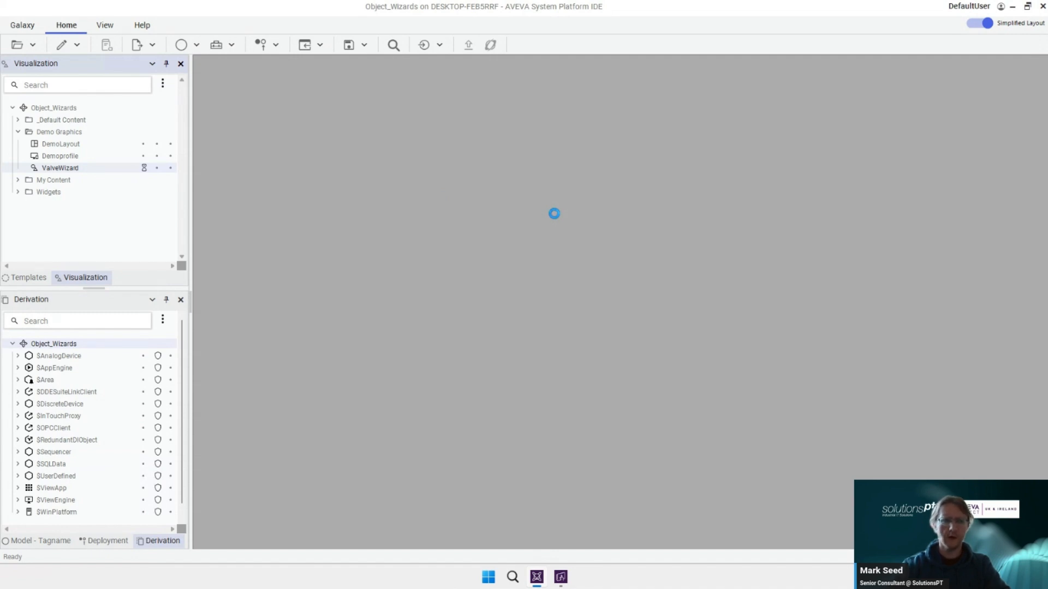
- Open the ValveWizard graphic and inspect its Lbl_CLS label, btn_Open and btn_Close elements
double_click(59, 168)
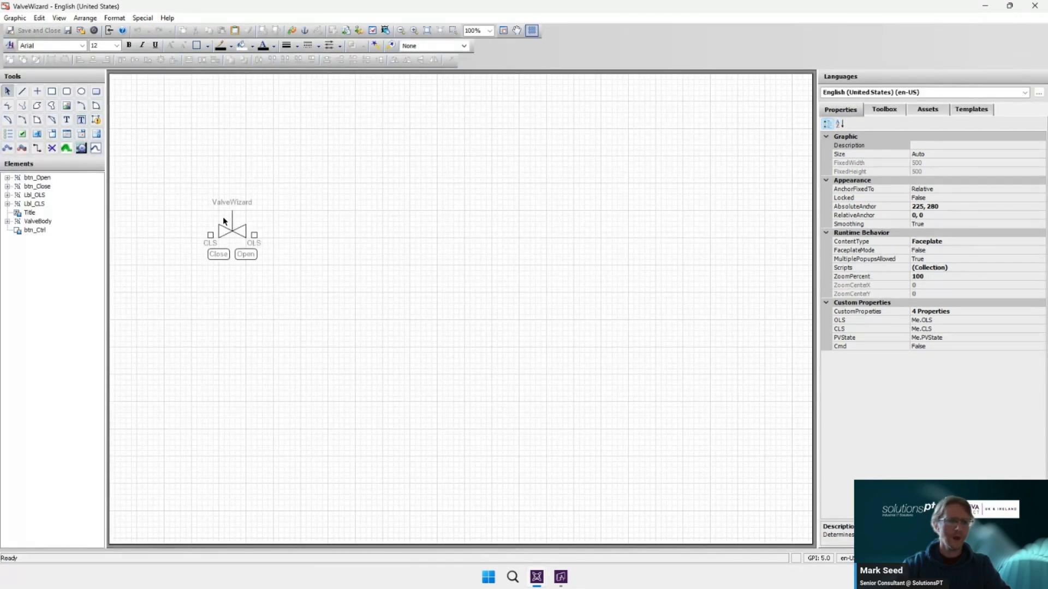
left_click(231, 227)
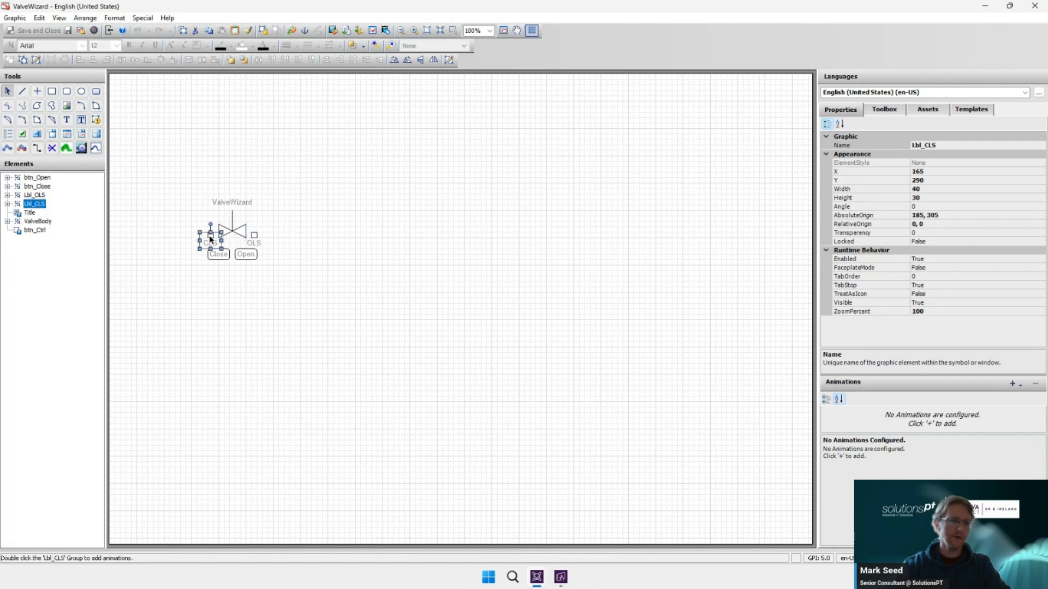
left_click(253, 242)
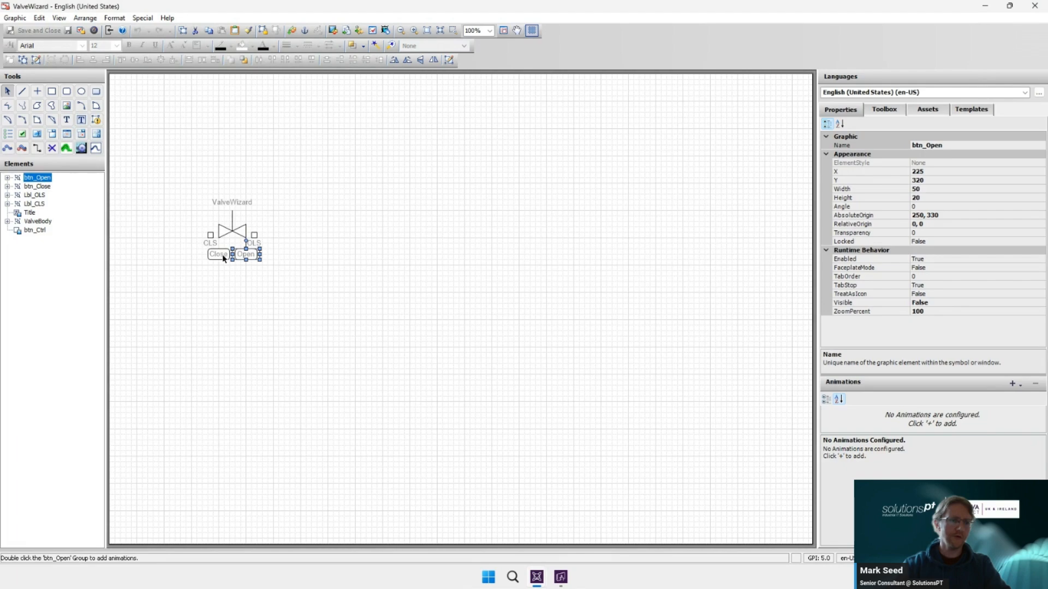
left_click(217, 254)
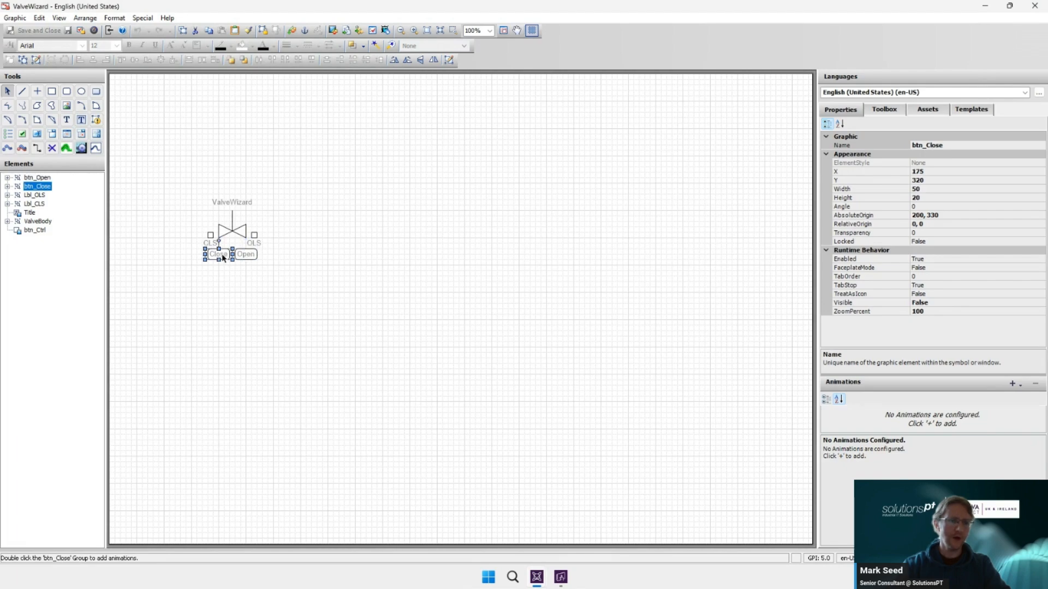
mouse_move(339, 244)
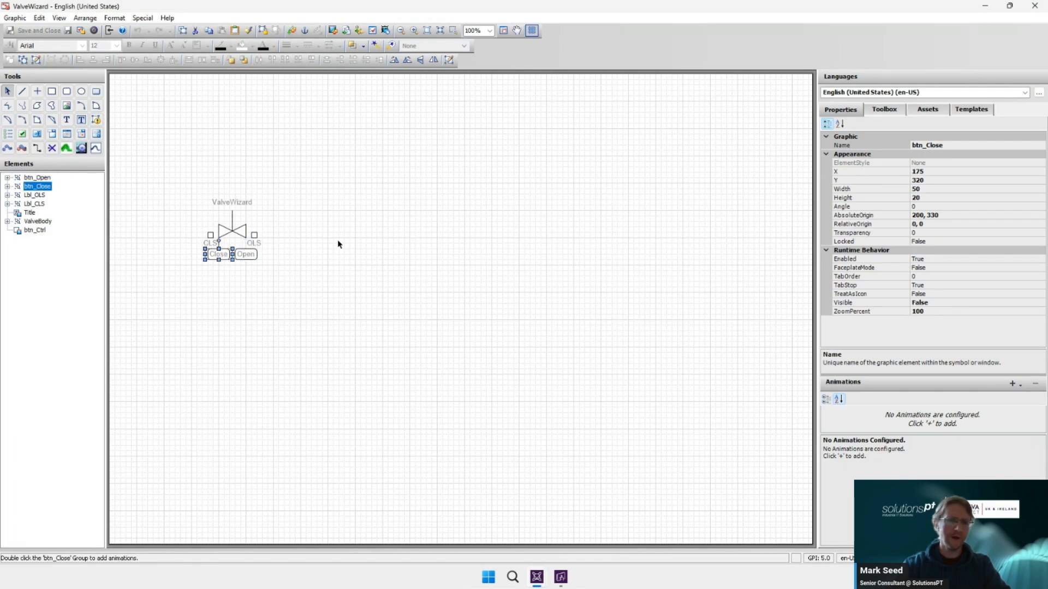
mouse_move(388, 46)
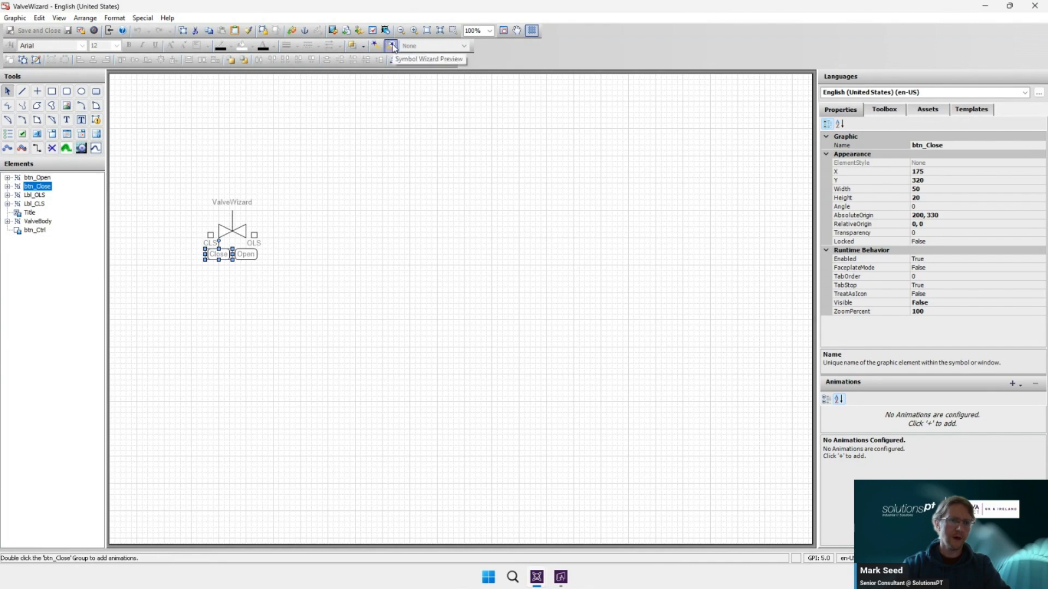
mouse_move(419, 286)
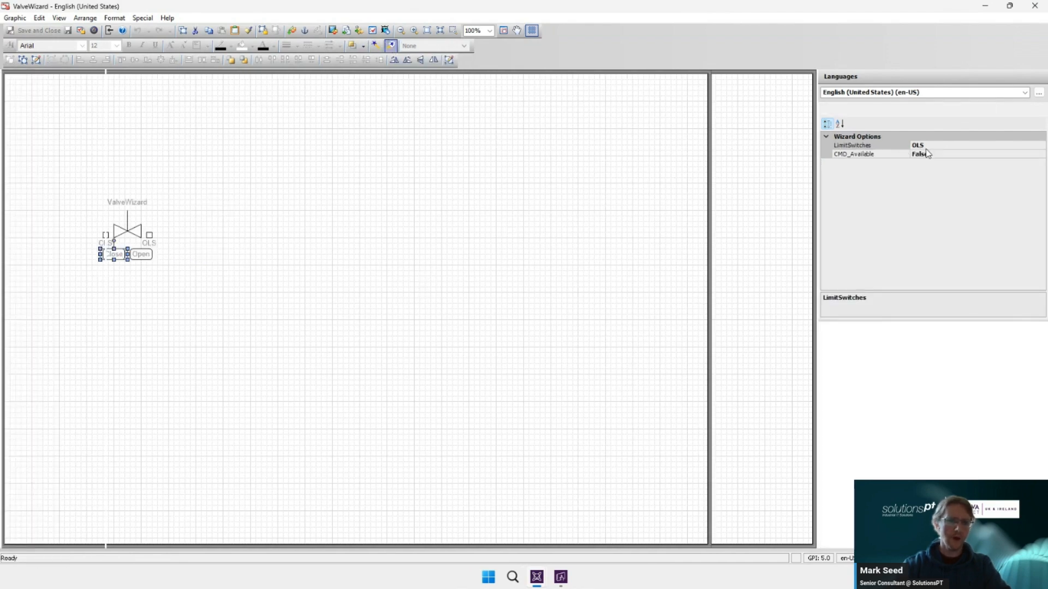
mouse_move(953, 148)
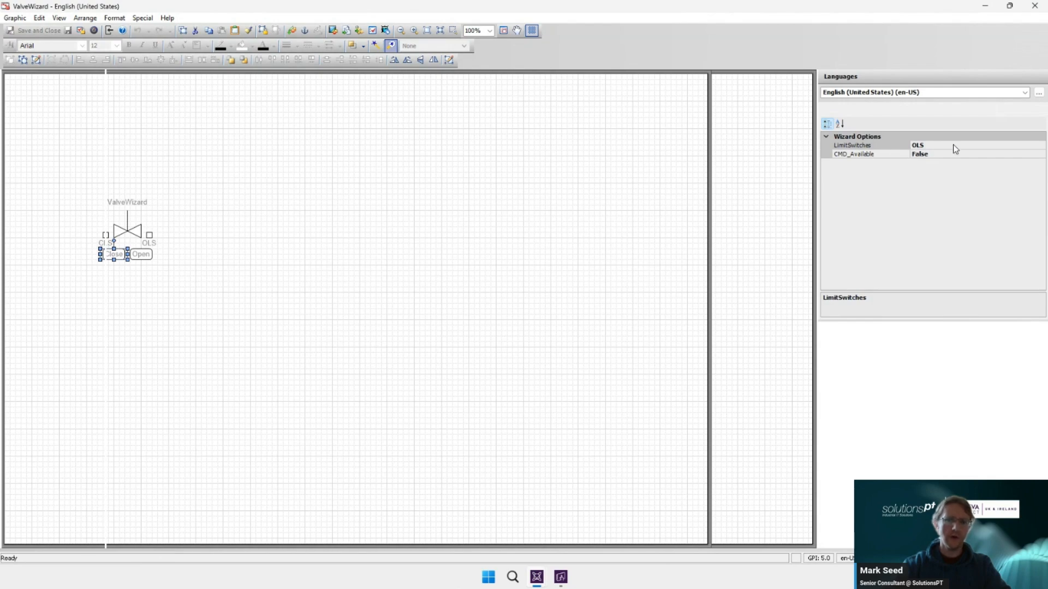
mouse_move(970, 149)
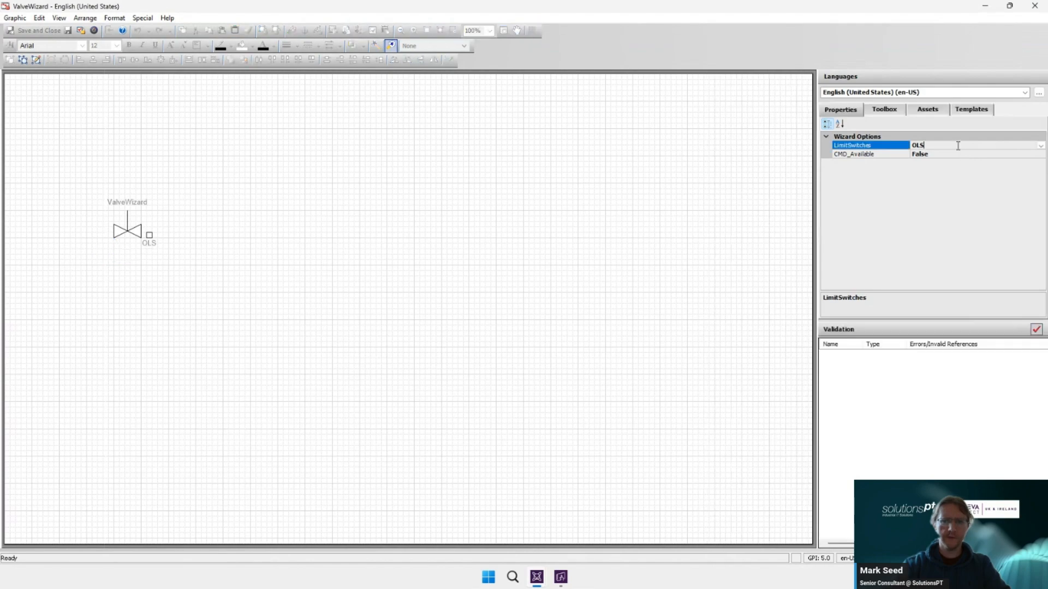
left_click(1040, 146)
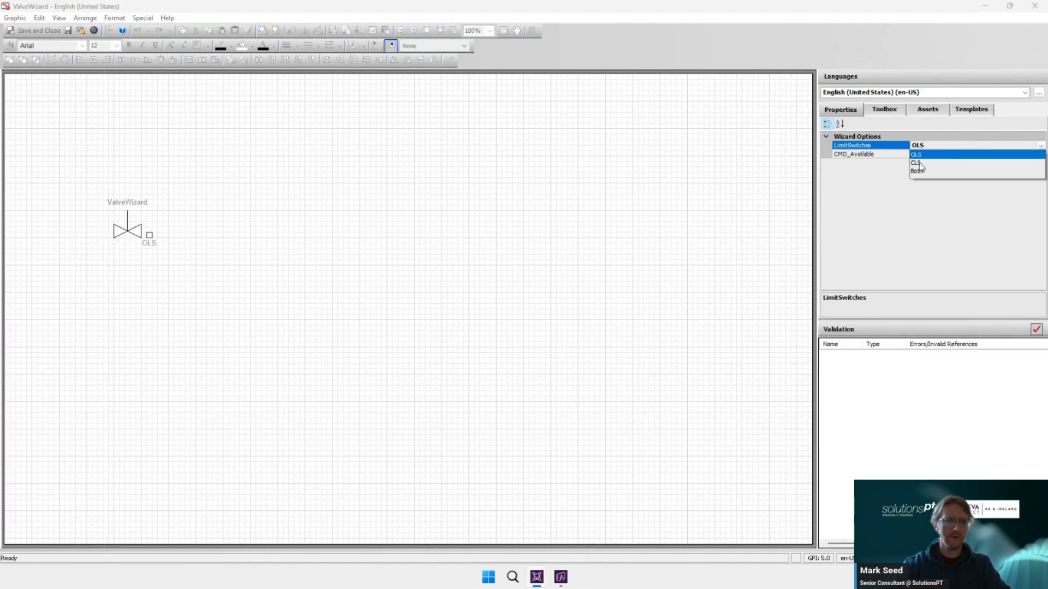
left_click(914, 163)
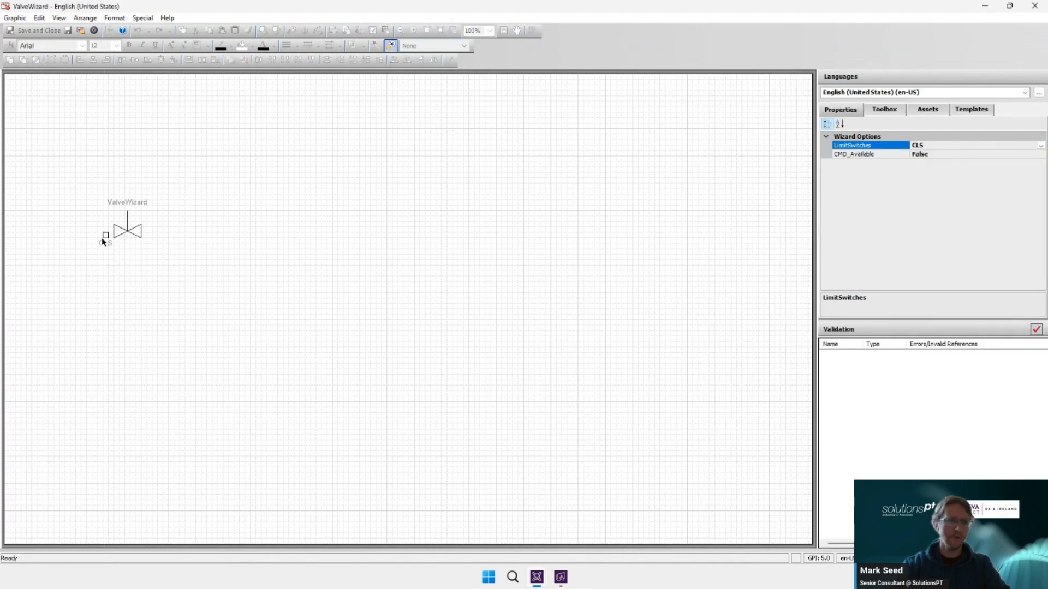
left_click(1039, 145)
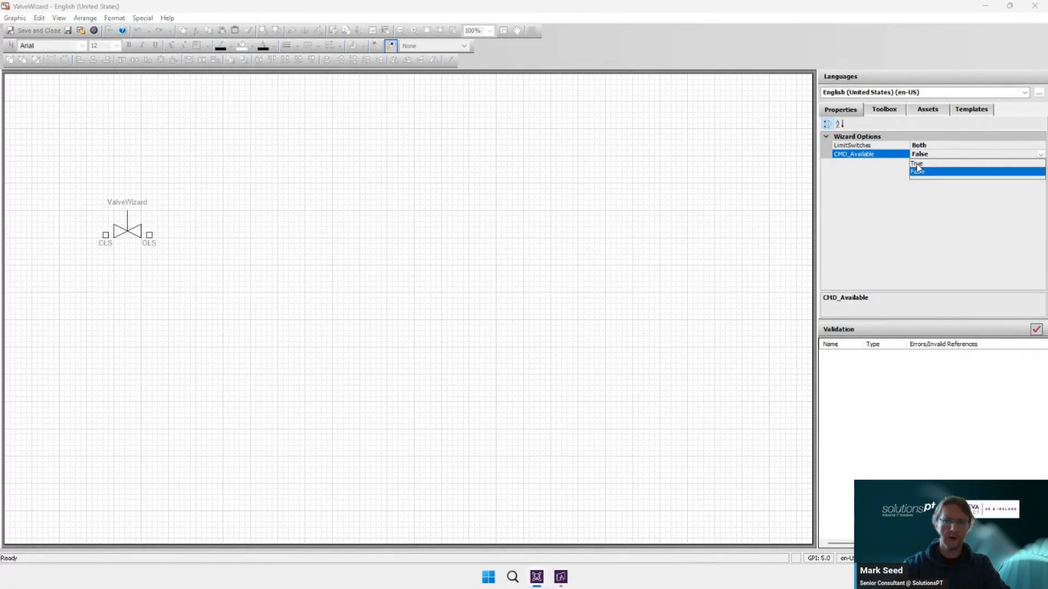
left_click(915, 164)
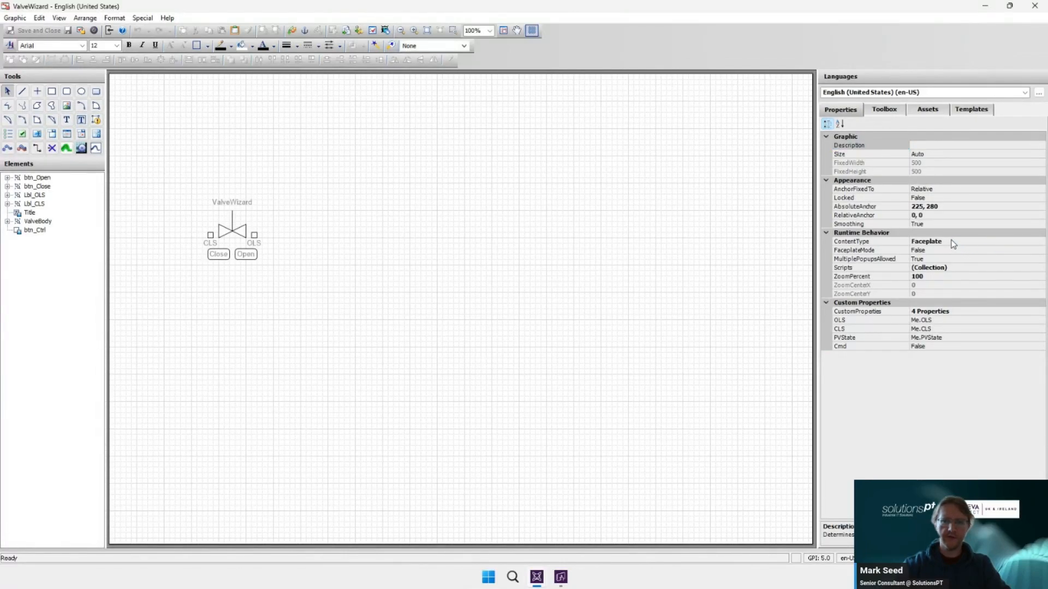
mouse_move(957, 247)
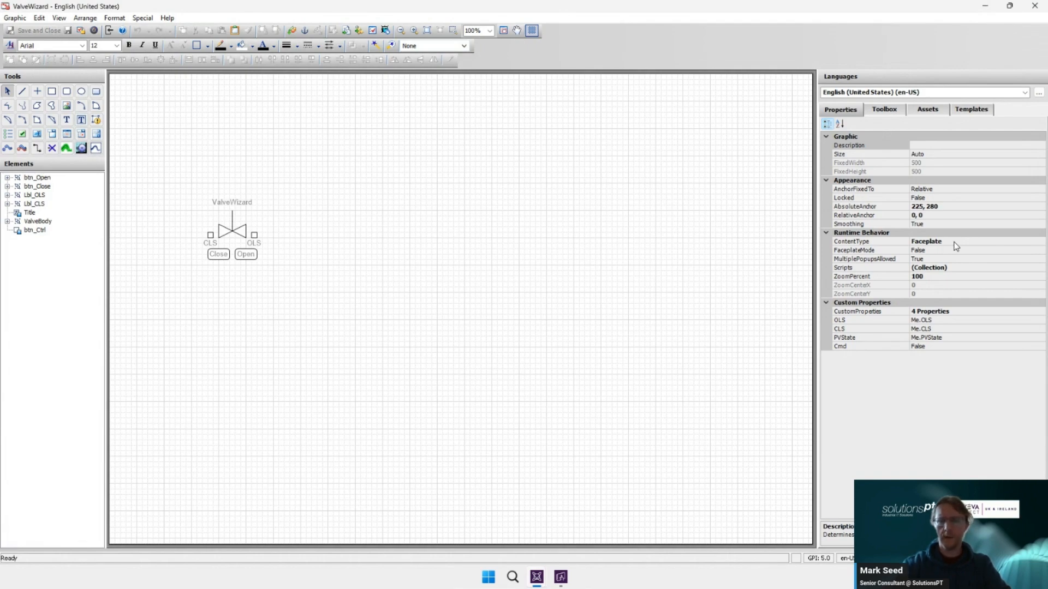
mouse_move(621, 218)
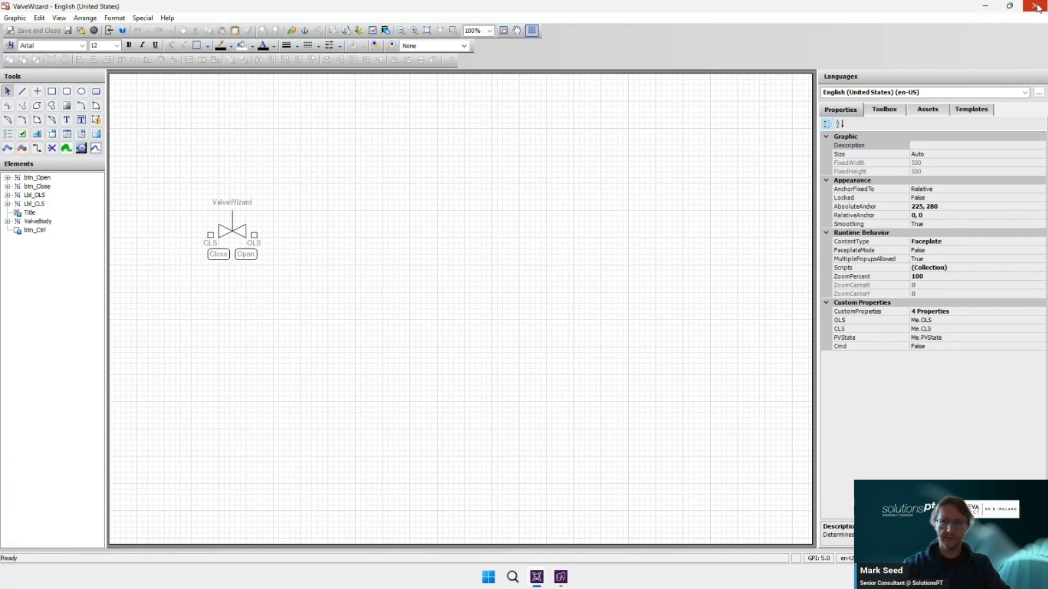
- Close the ValveWizard editor and show the Templates tree listing $Valve under Demo Templates
left_click(1030, 9)
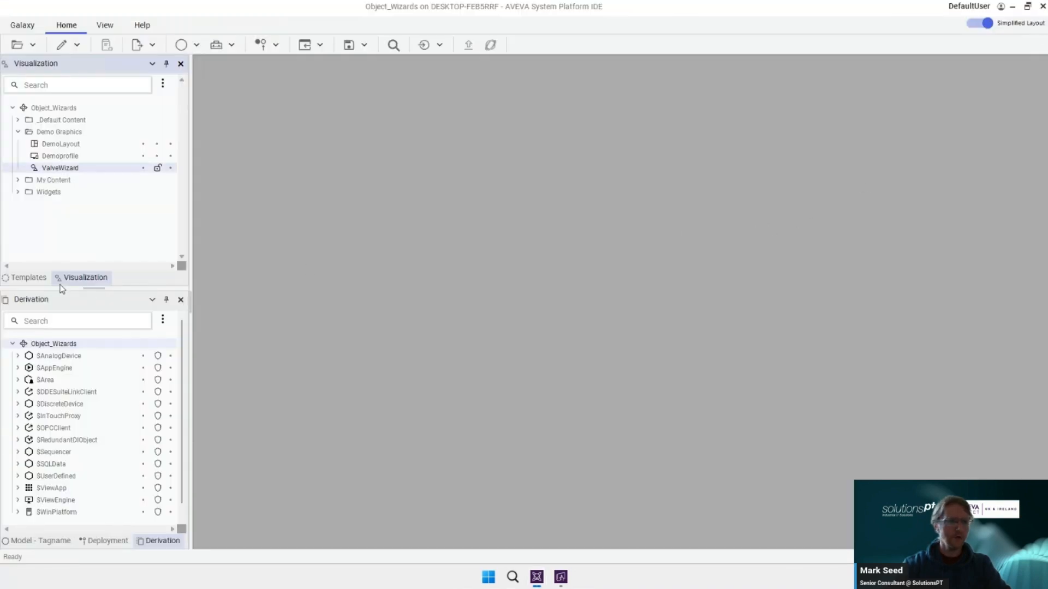
left_click(28, 278)
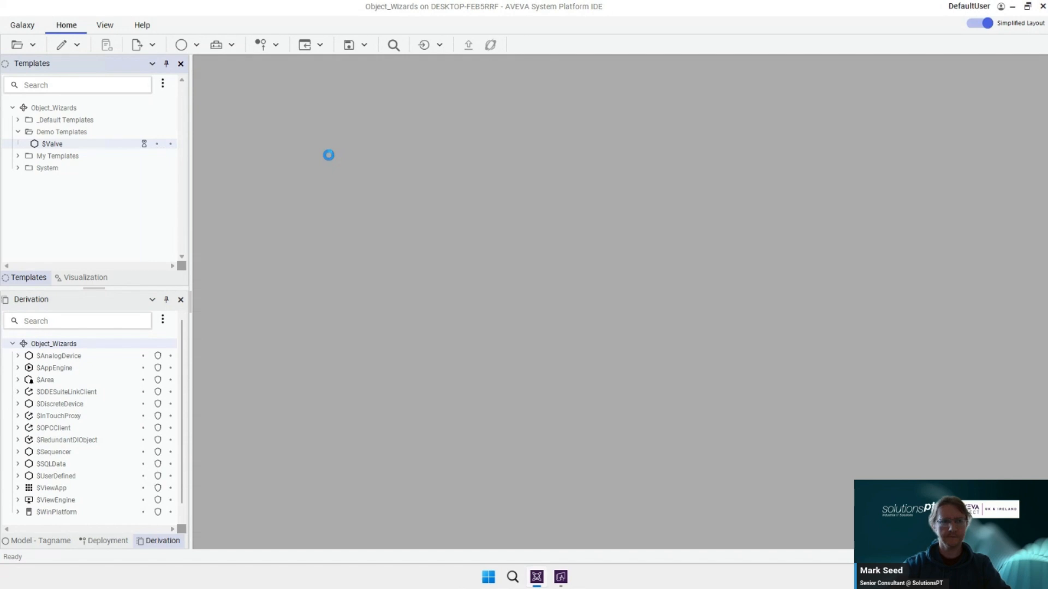
- Open the $Valve template editor showing its Limit Switches choices and CLS, CMD, OLS, PVState attributes
double_click(47, 144)
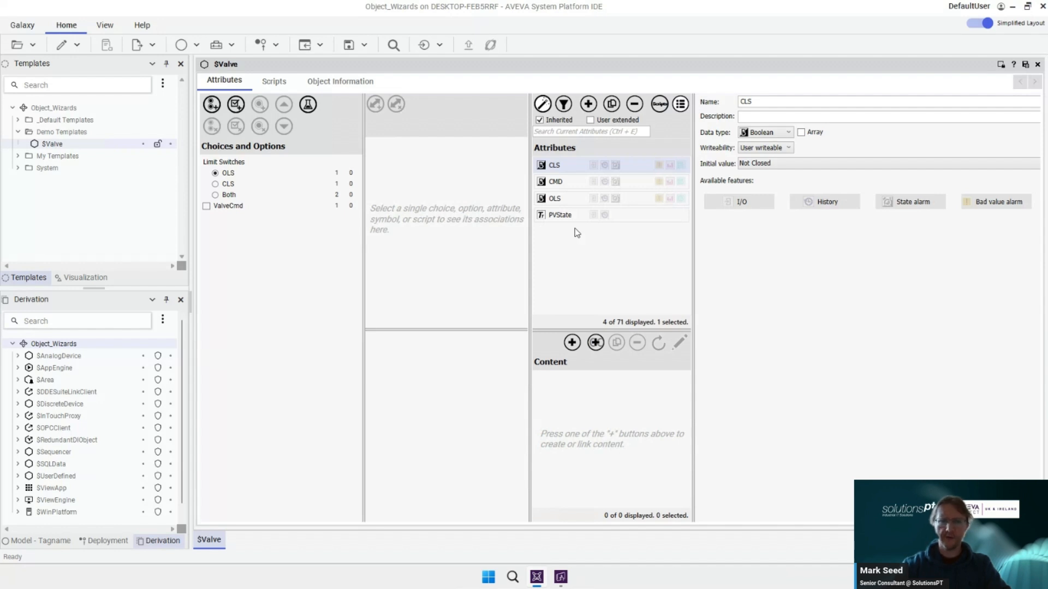
mouse_move(590, 257)
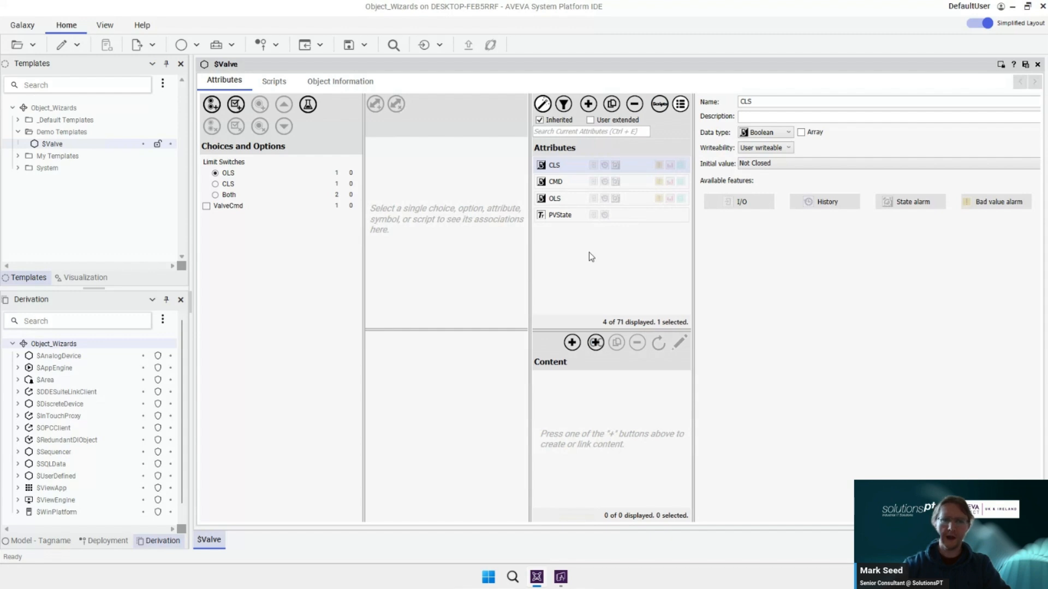
mouse_move(585, 230)
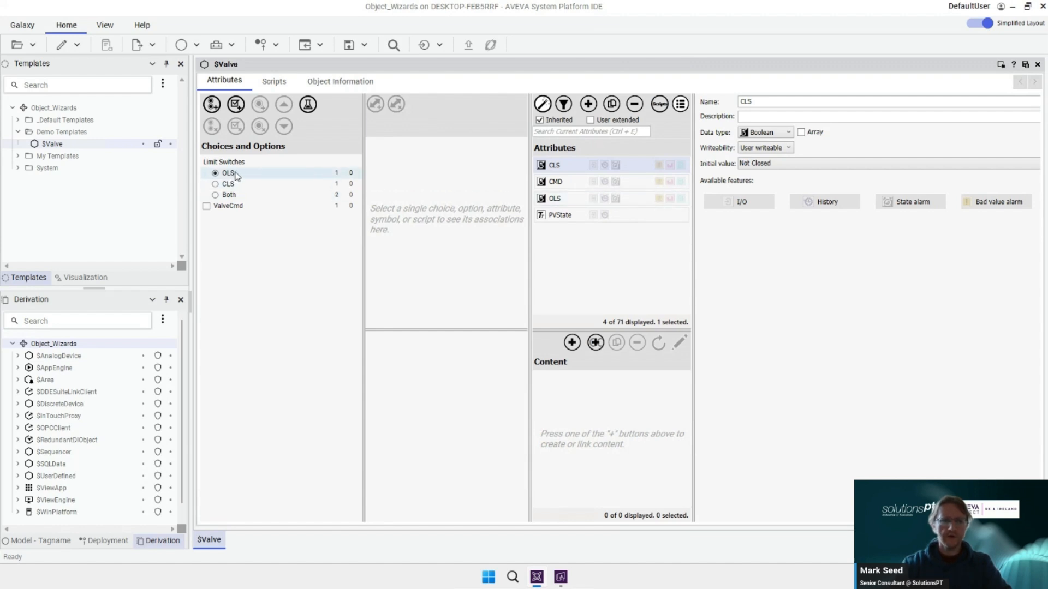
mouse_move(242, 201)
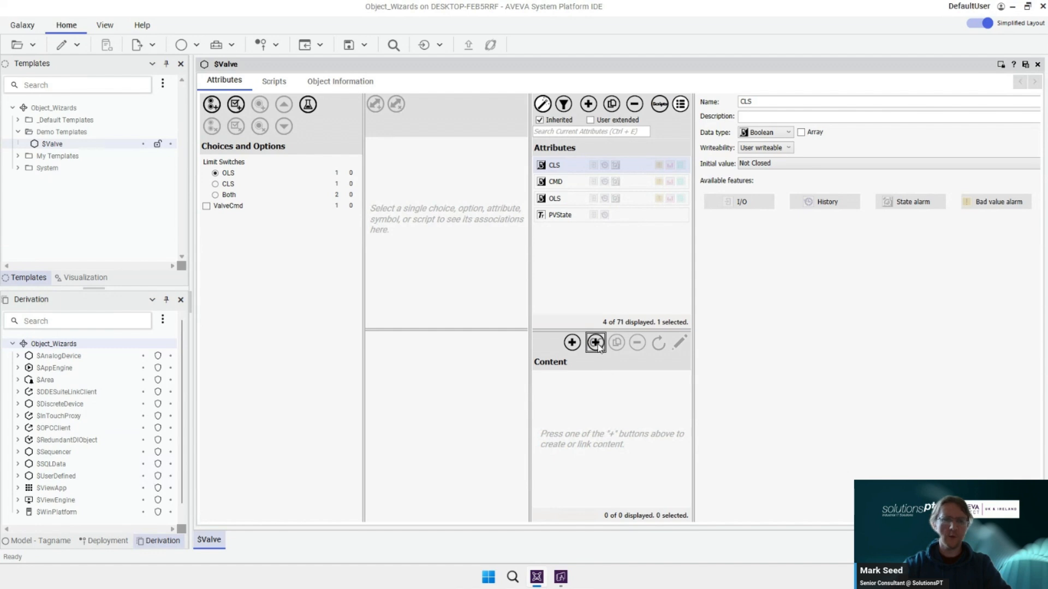
- Link the ValveWizard graphic from Demo Graphics as the $Valve template's content
left_click(595, 342)
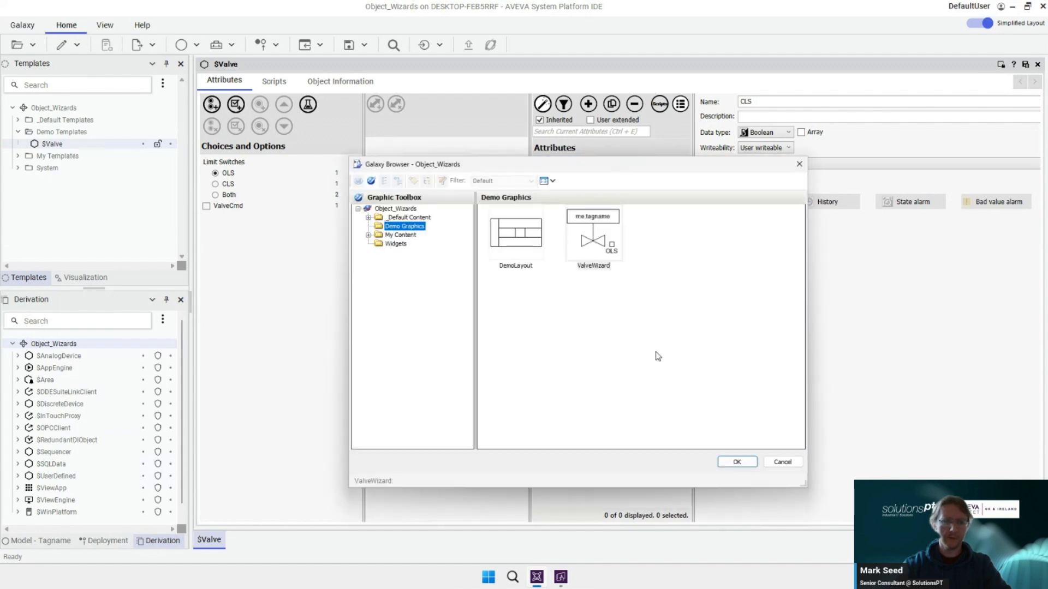
left_click(593, 233)
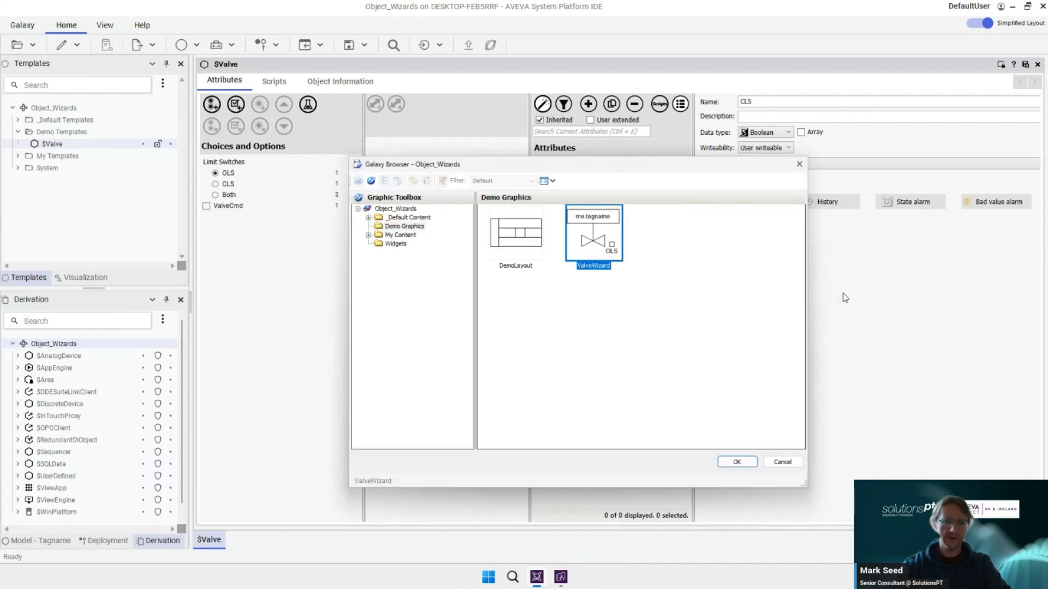
left_click(737, 461)
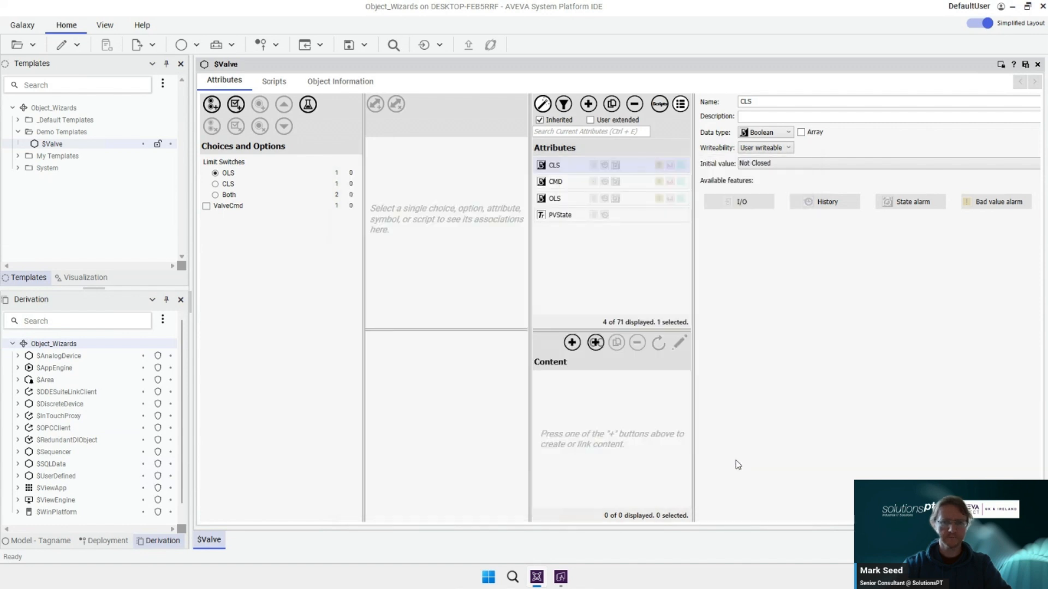
left_click(572, 343)
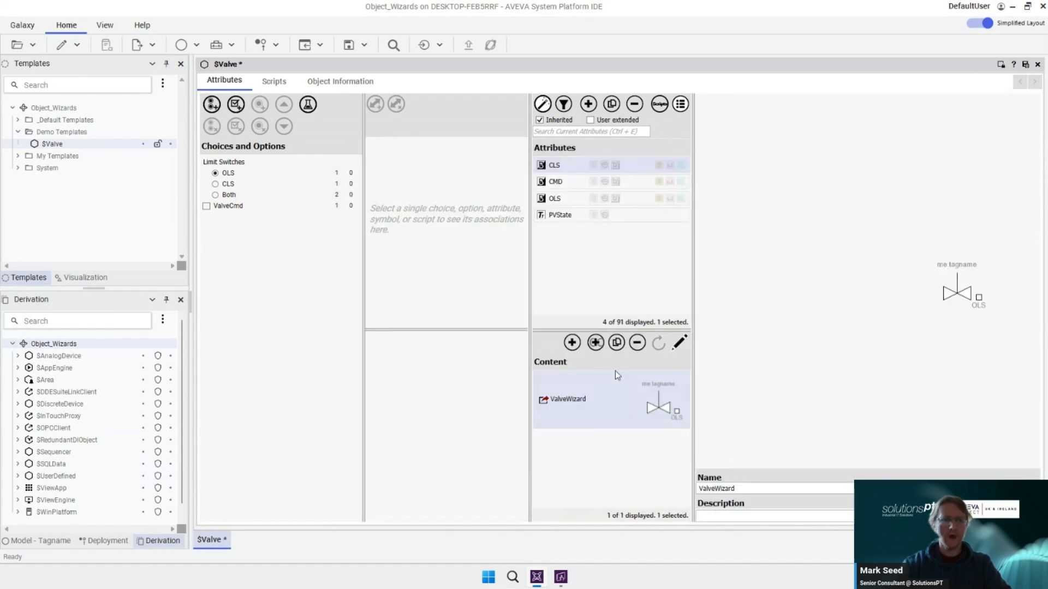
mouse_move(298, 232)
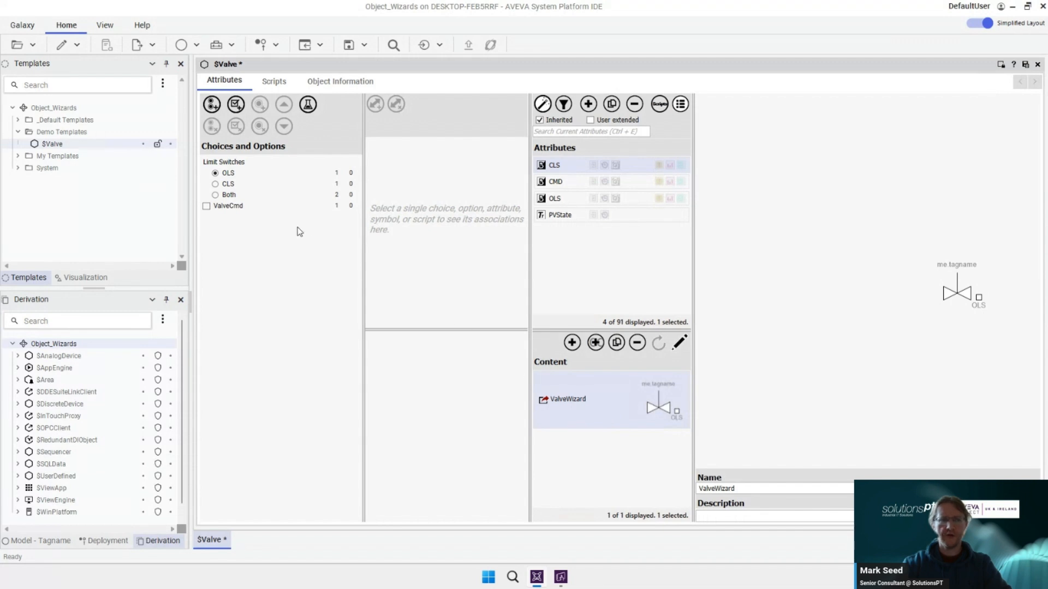
left_click(227, 173)
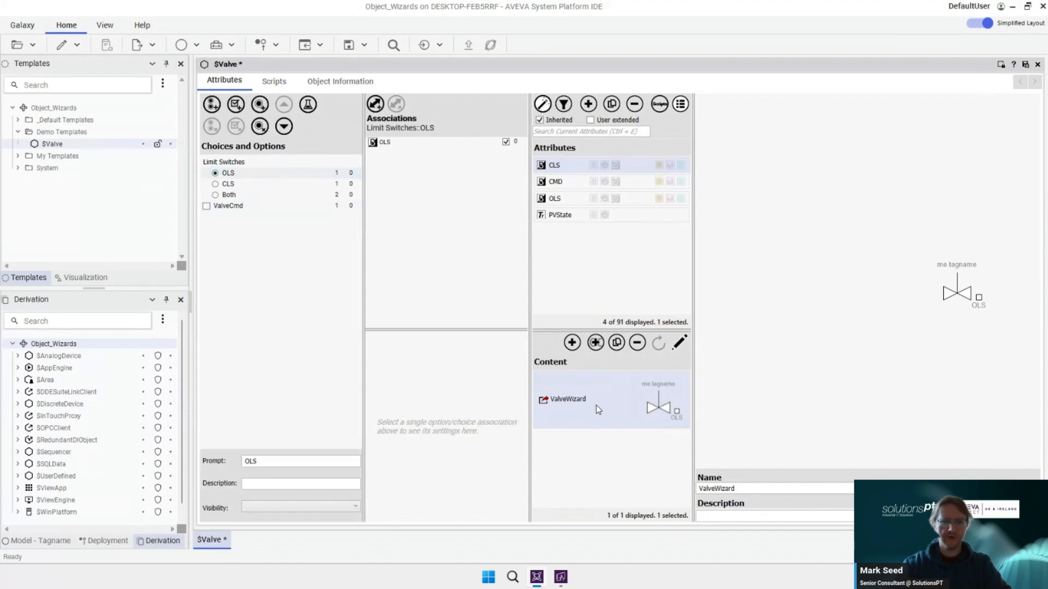
left_click(215, 183)
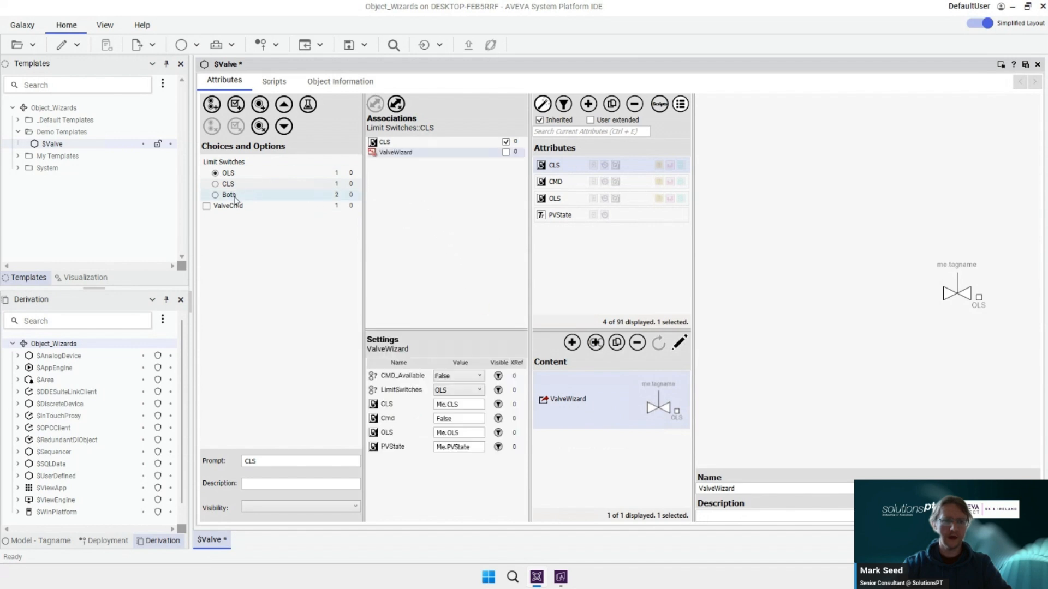
left_click(215, 195)
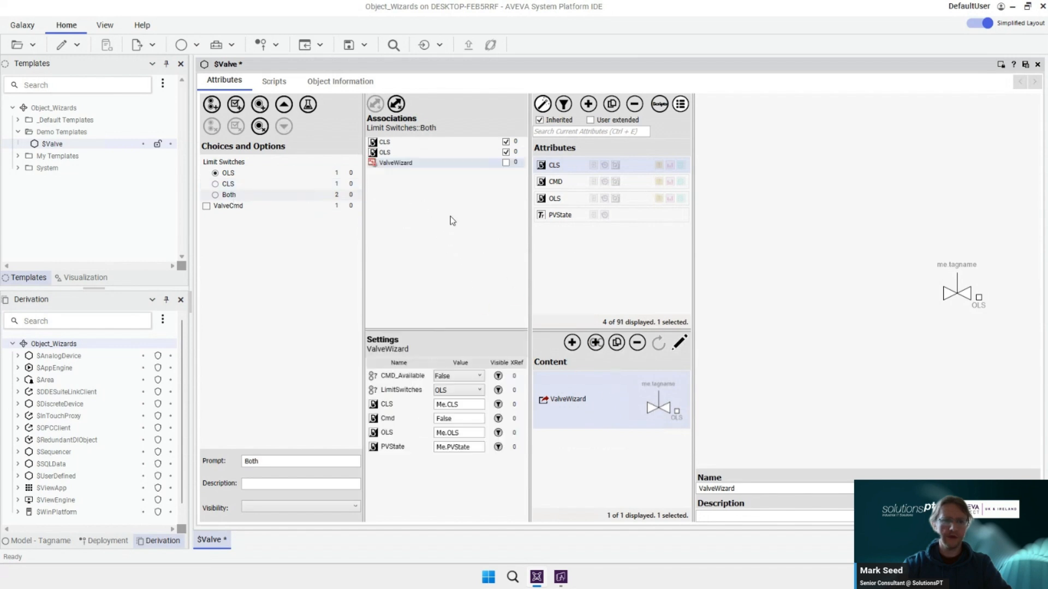
left_click(229, 205)
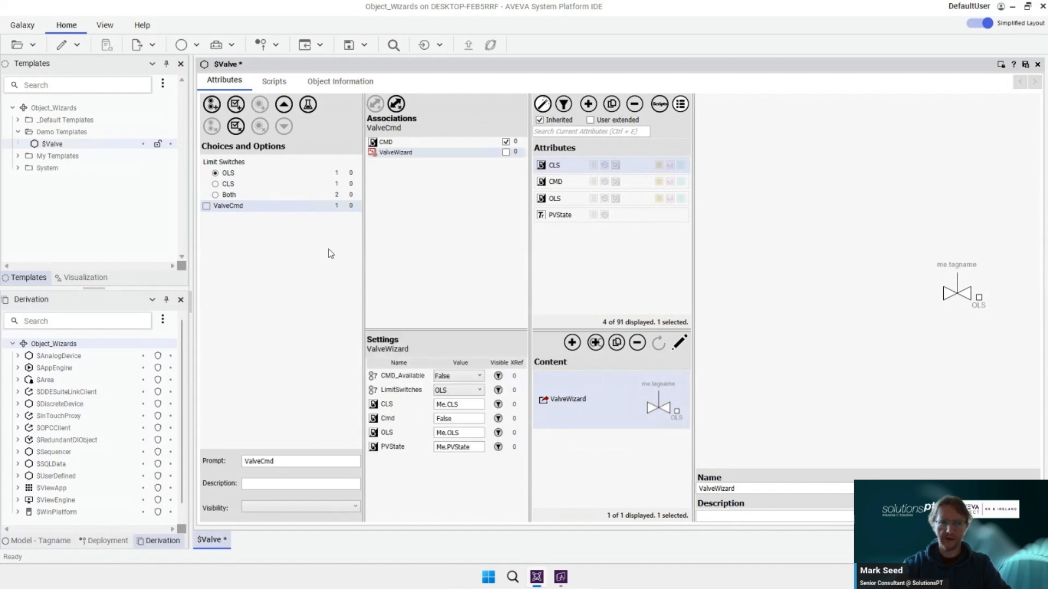
left_click(227, 173)
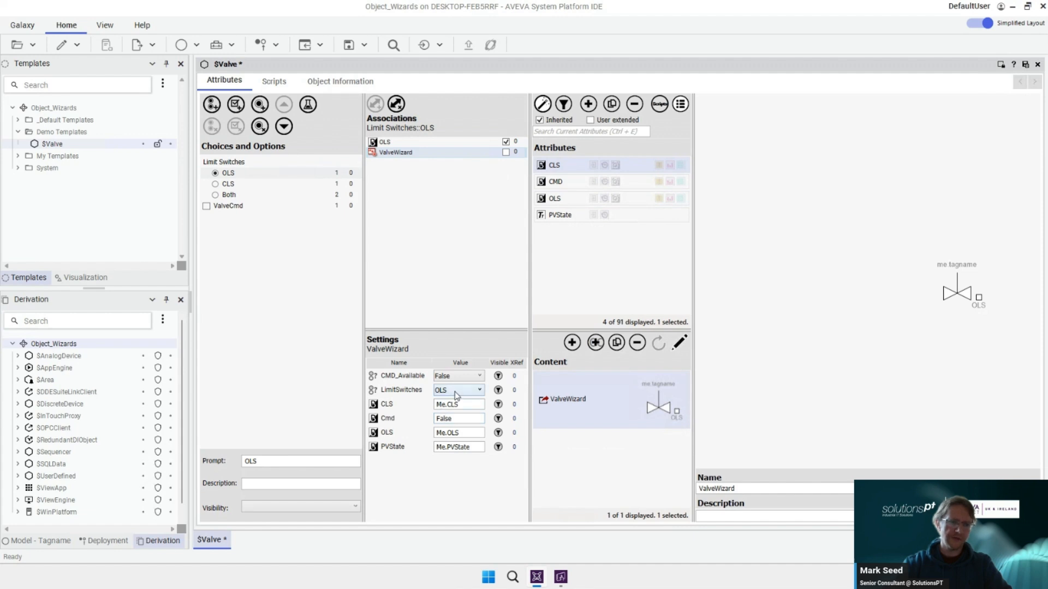
- Set LimitSwitches to CLS for the CLS choice and configure the Both choice
left_click(216, 184)
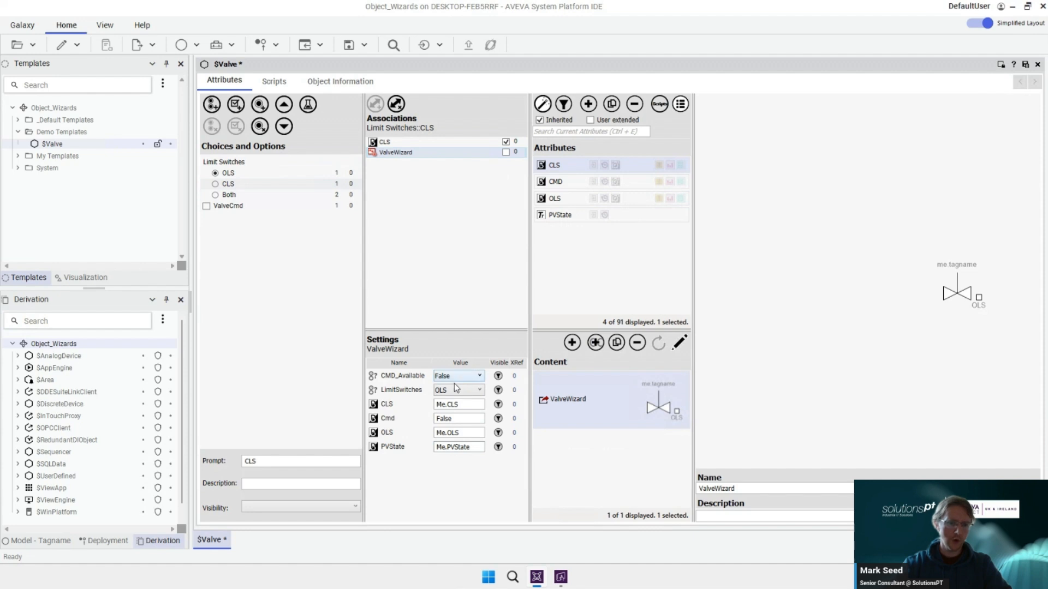
left_click(478, 389)
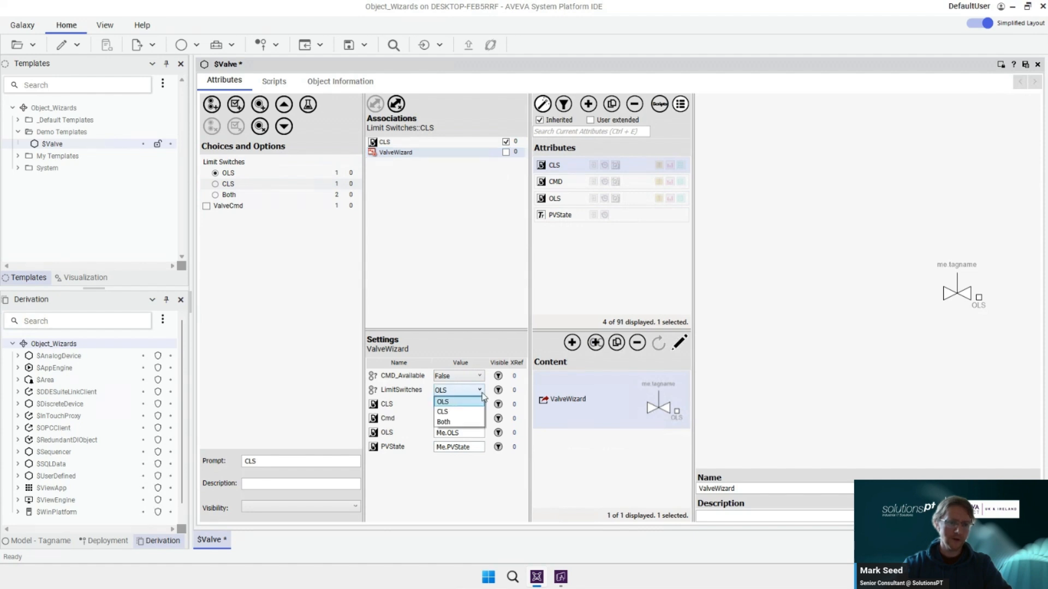
left_click(442, 412)
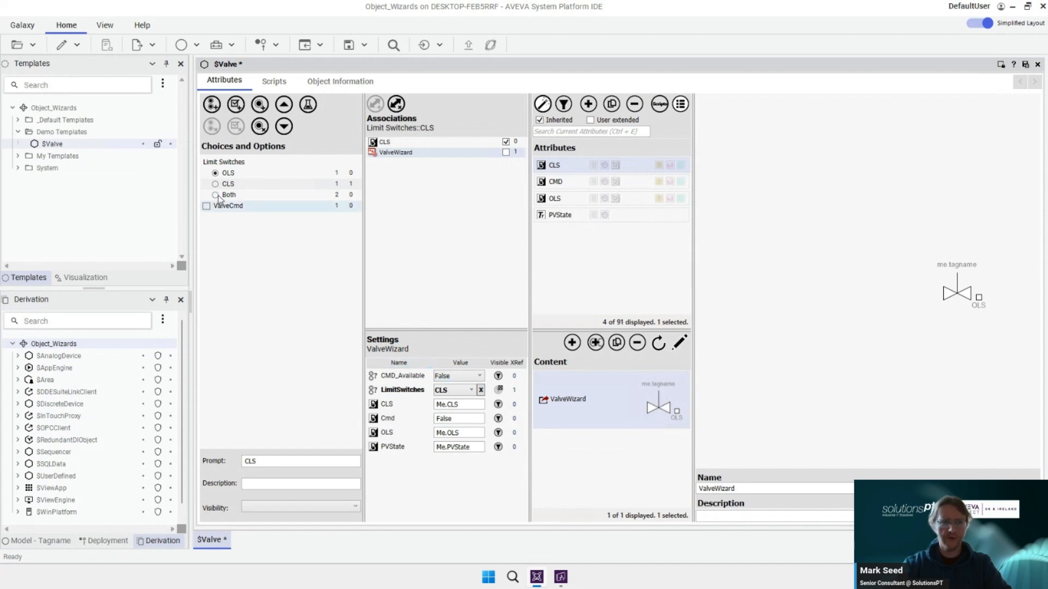
left_click(215, 194)
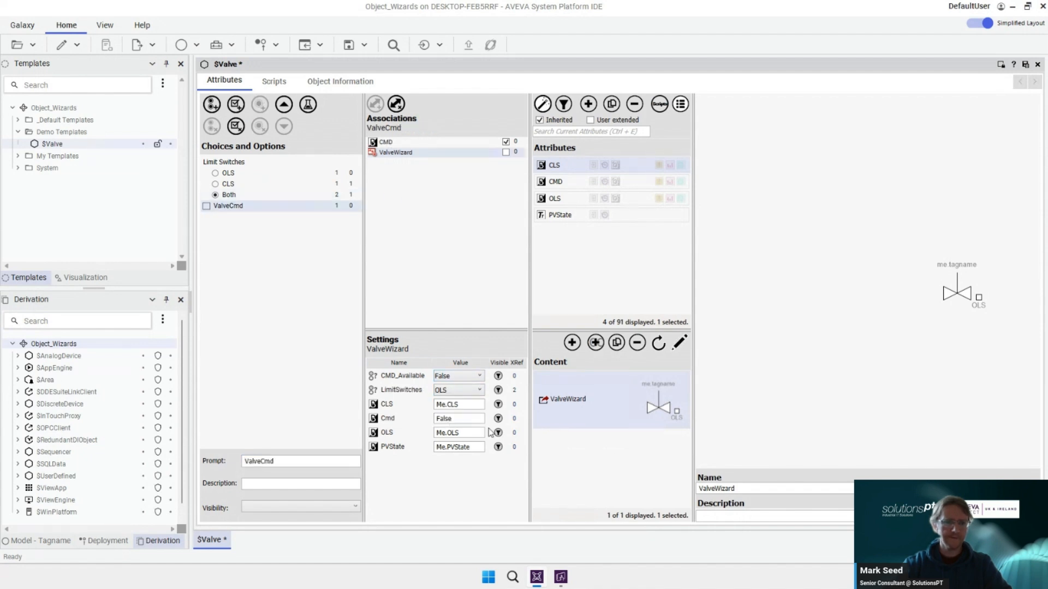
left_click(478, 389)
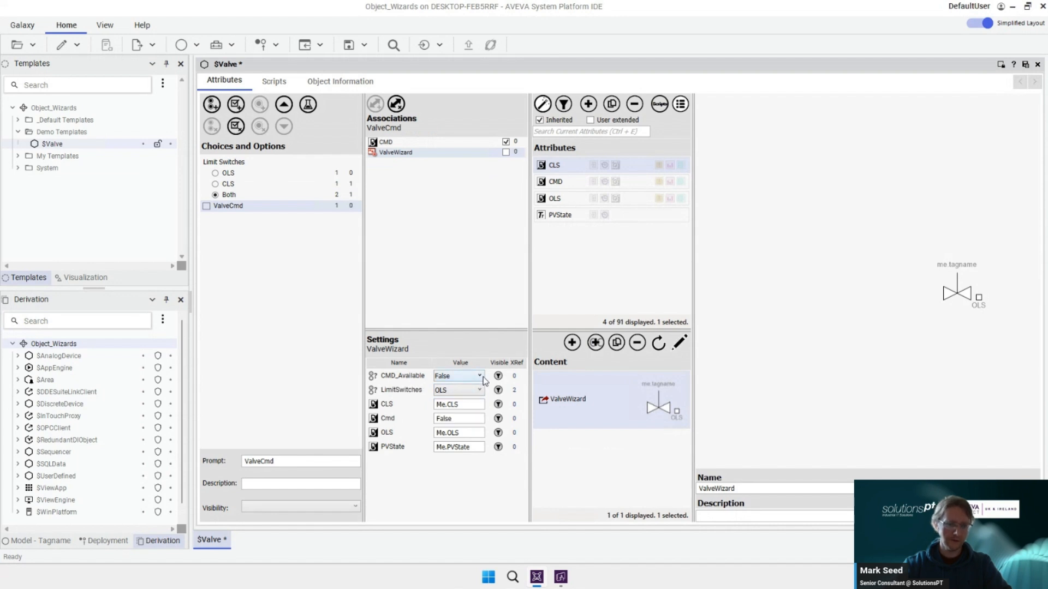
- Make the ValveCmd option set CMD_Available to True
left_click(478, 376)
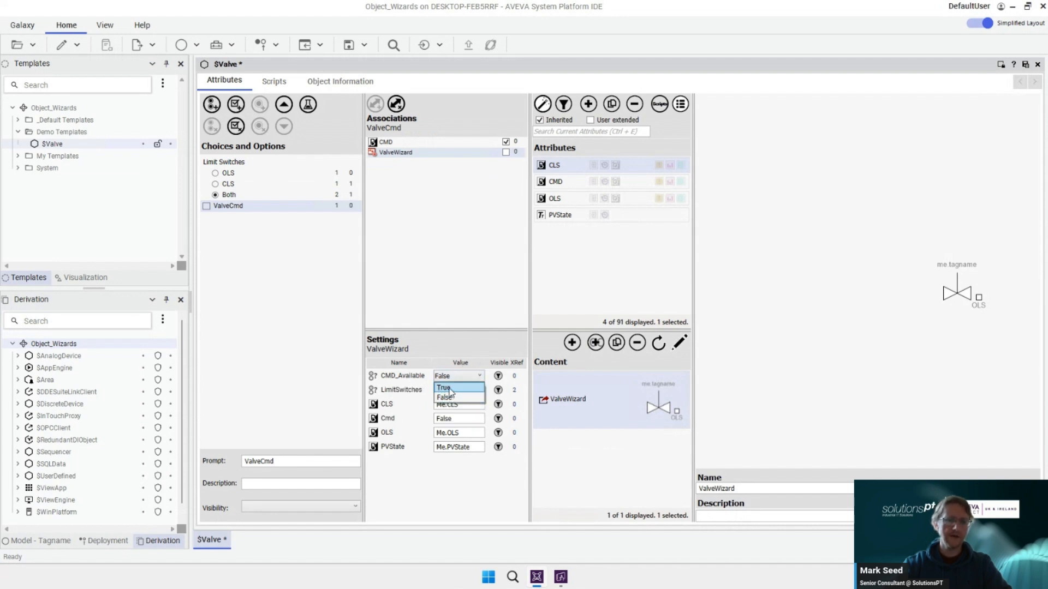
left_click(445, 387)
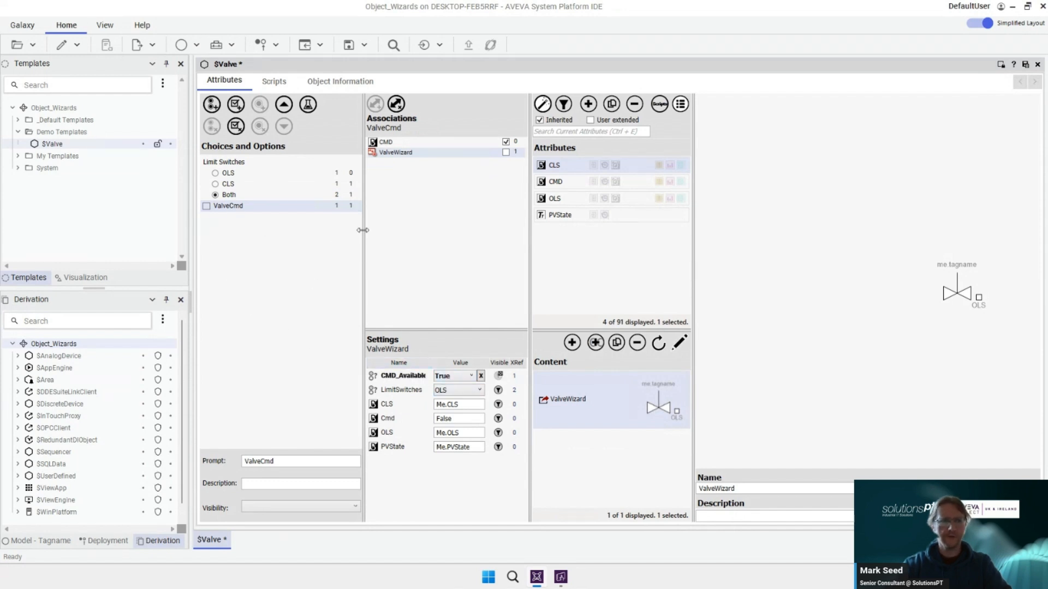
mouse_move(393, 216)
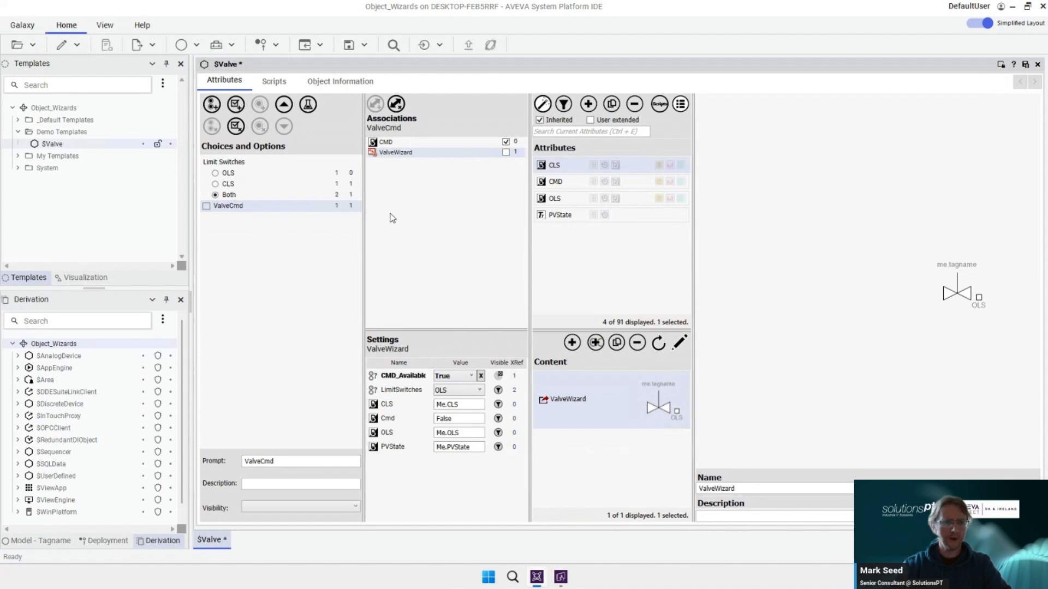
mouse_move(411, 249)
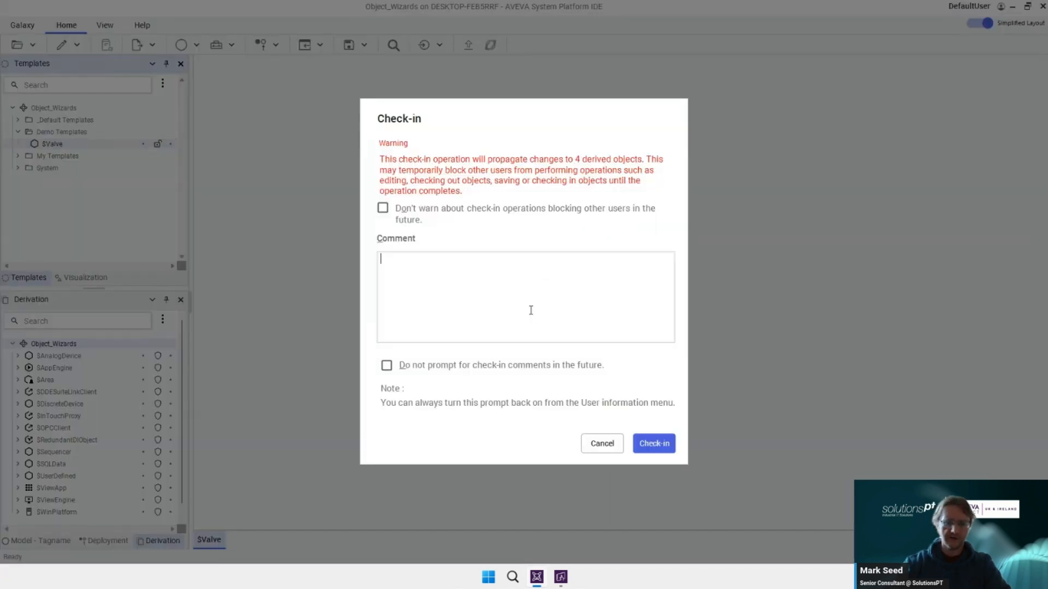
- Check in $Valve with the comment 'Associated symbol wizard options.' and dismiss the report
type("Associated s")
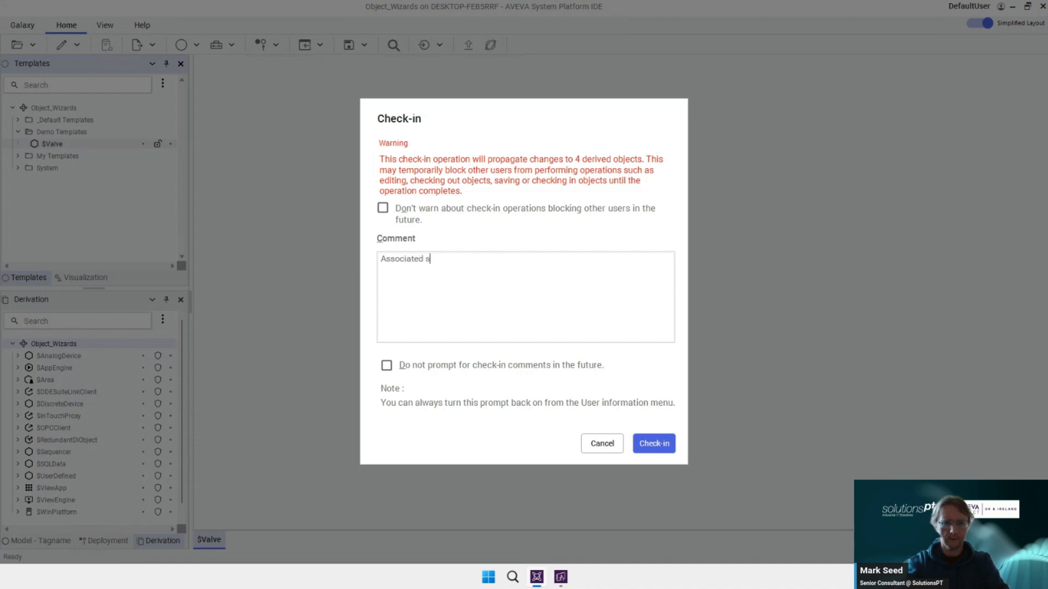
type("ymbol wizard options with object wiz")
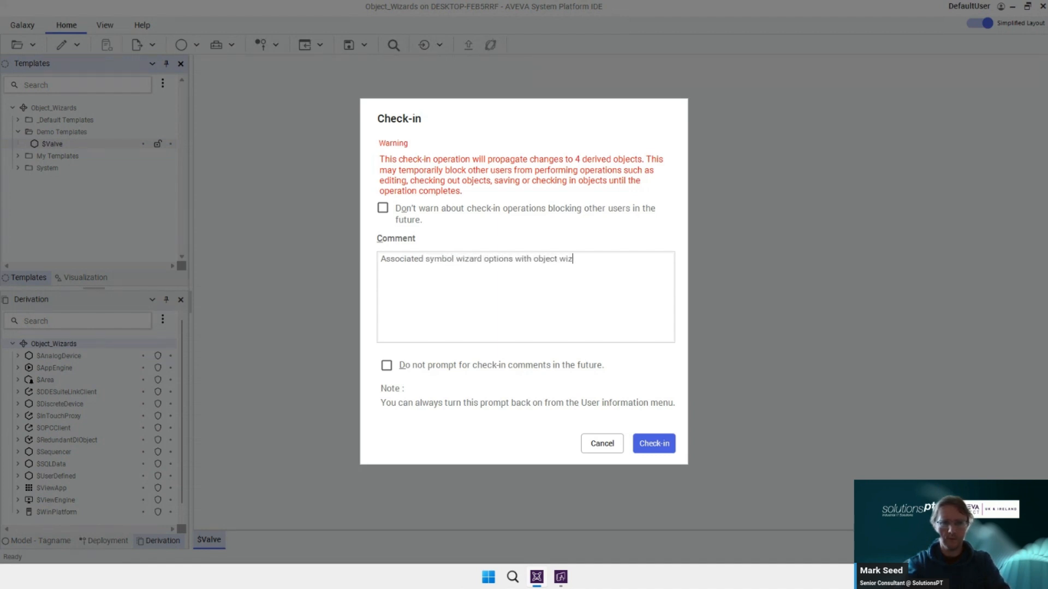
type("ard options.")
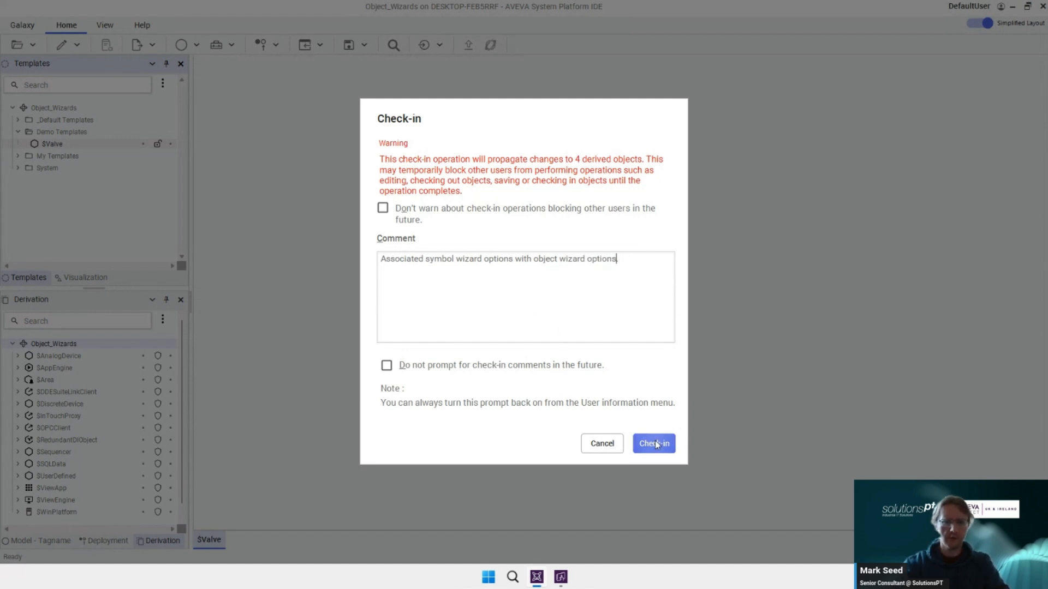
left_click(654, 443)
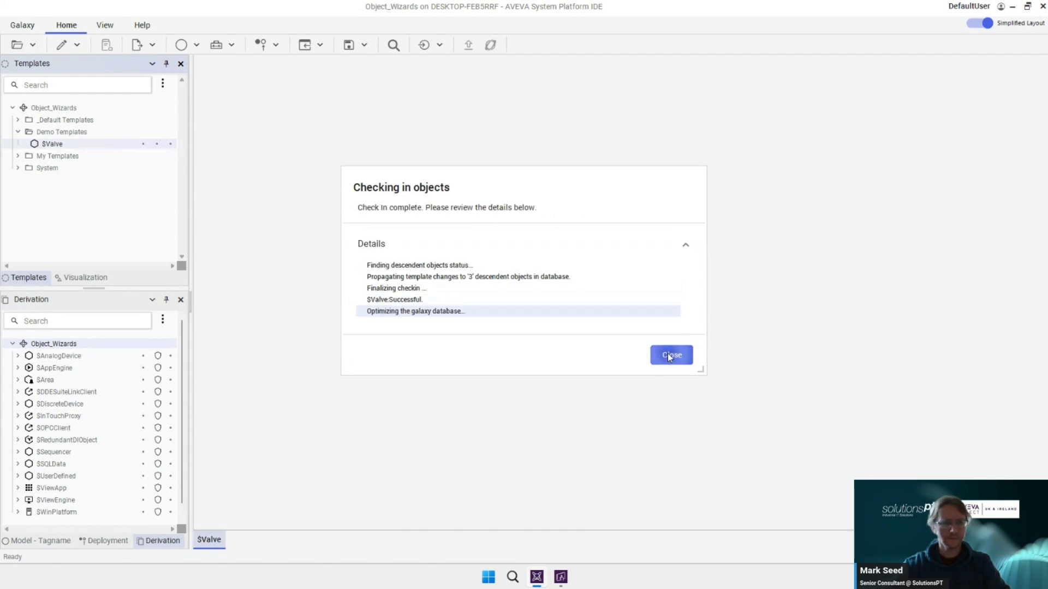
left_click(671, 354)
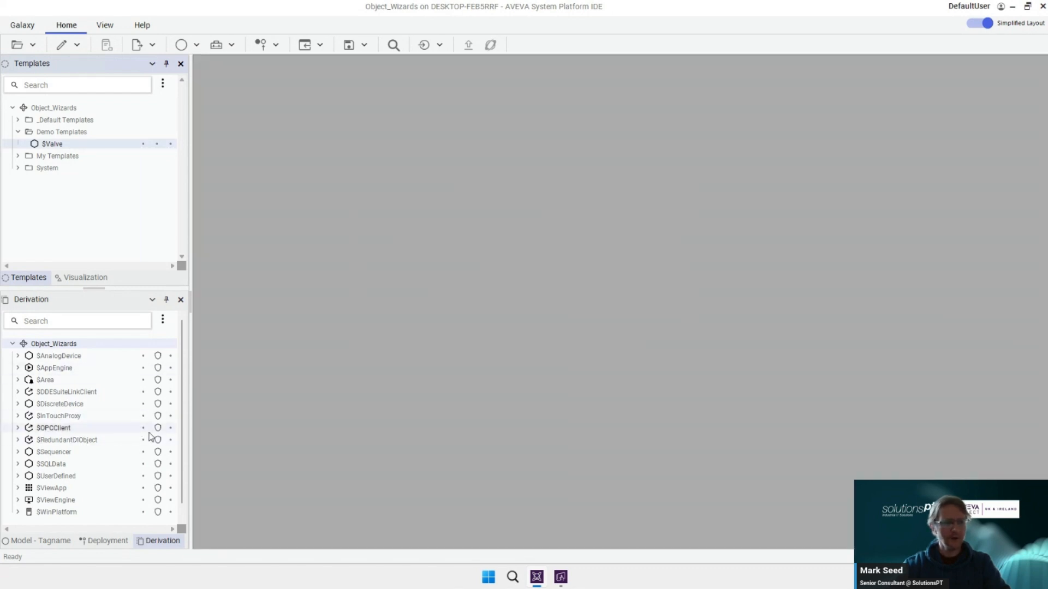
mouse_move(105, 443)
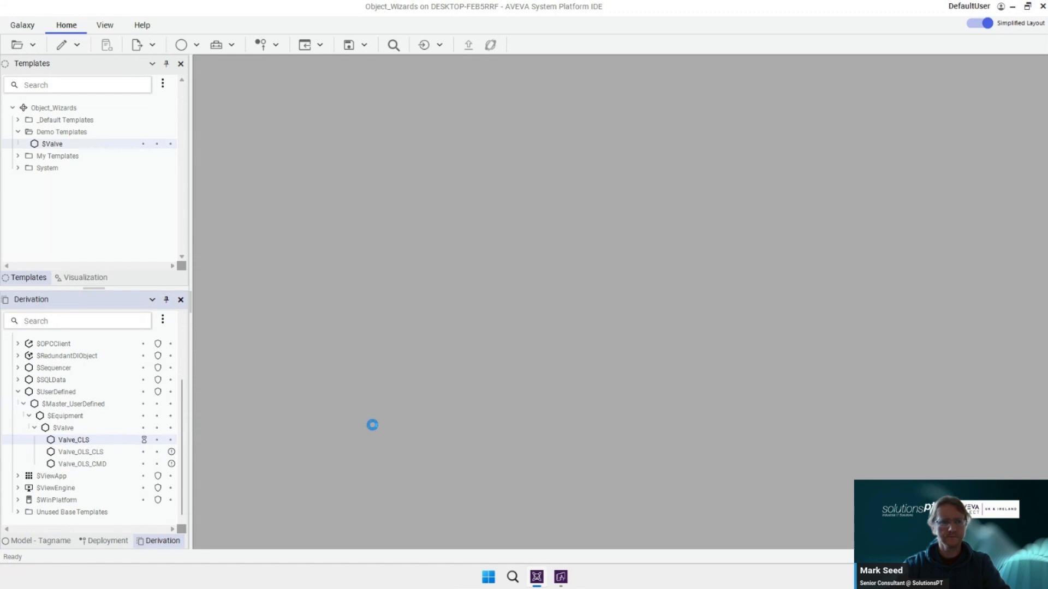
- Set Valve_CLS to the CLS limit-switch choice and check it in
double_click(72, 440)
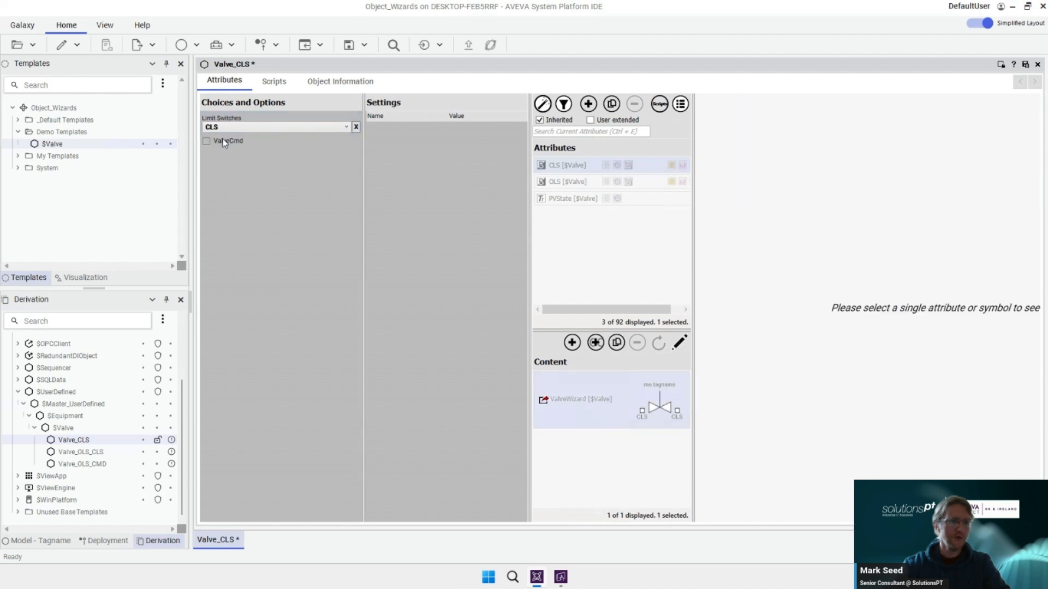
left_click(207, 141)
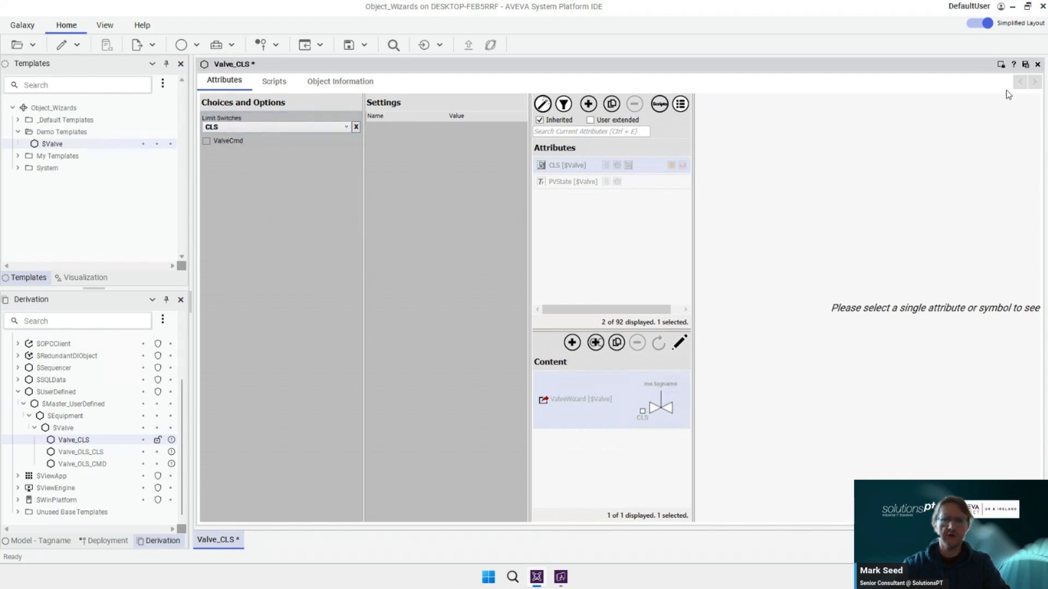
mouse_move(1025, 64)
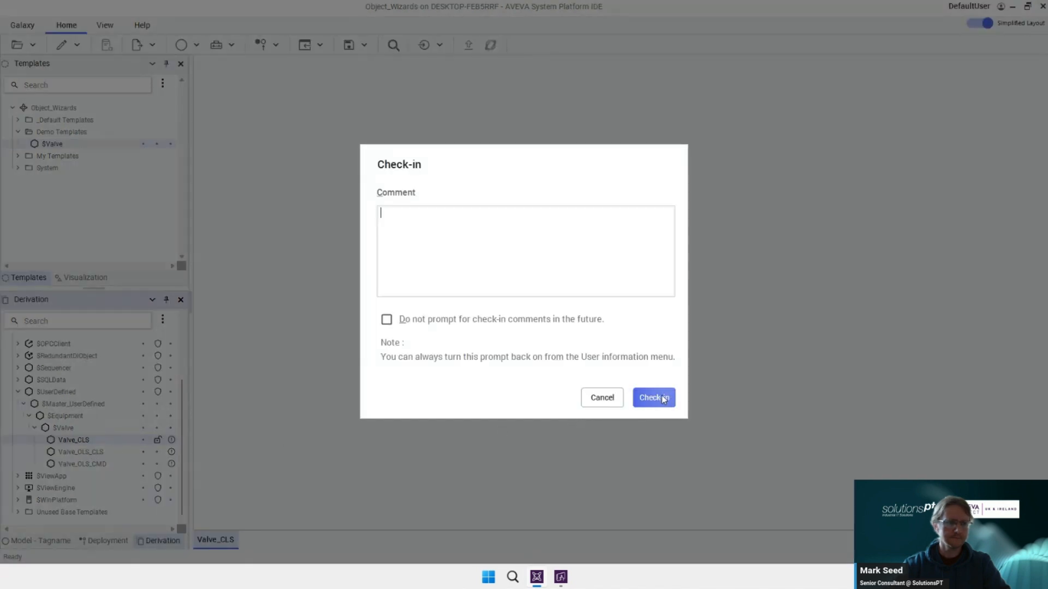
left_click(654, 397)
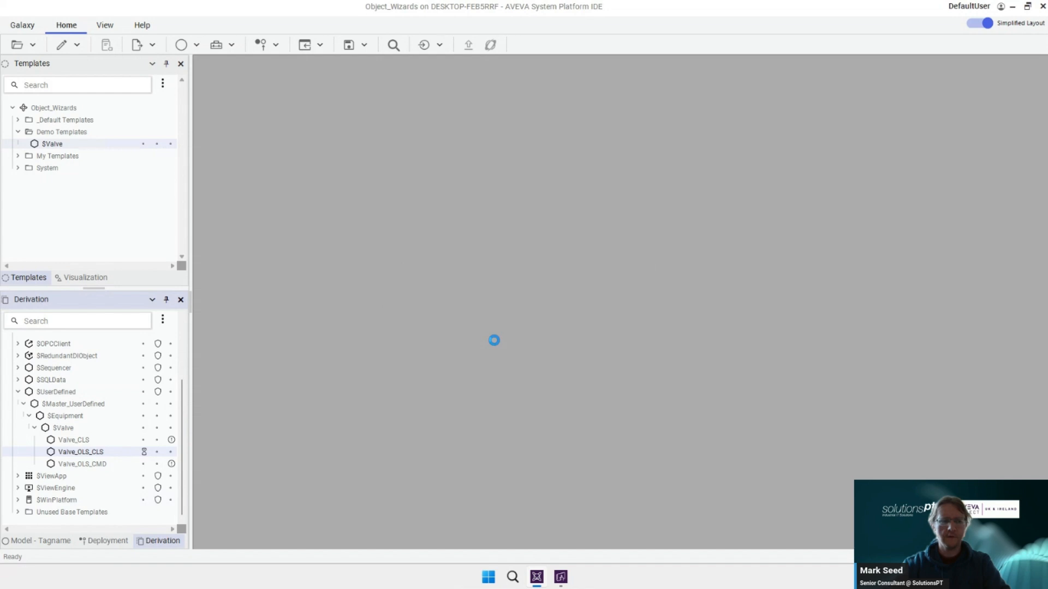
- Save Valve_OLS_CLS with Both, then give Valve_OLS_CMD the OLS choice with command enabled
double_click(79, 452)
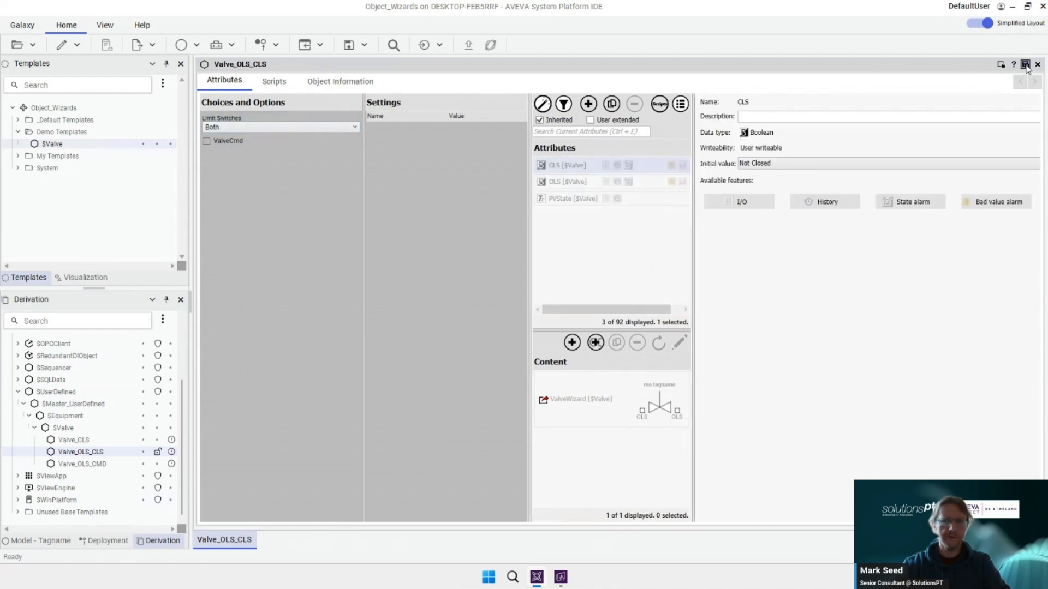
left_click(1039, 65)
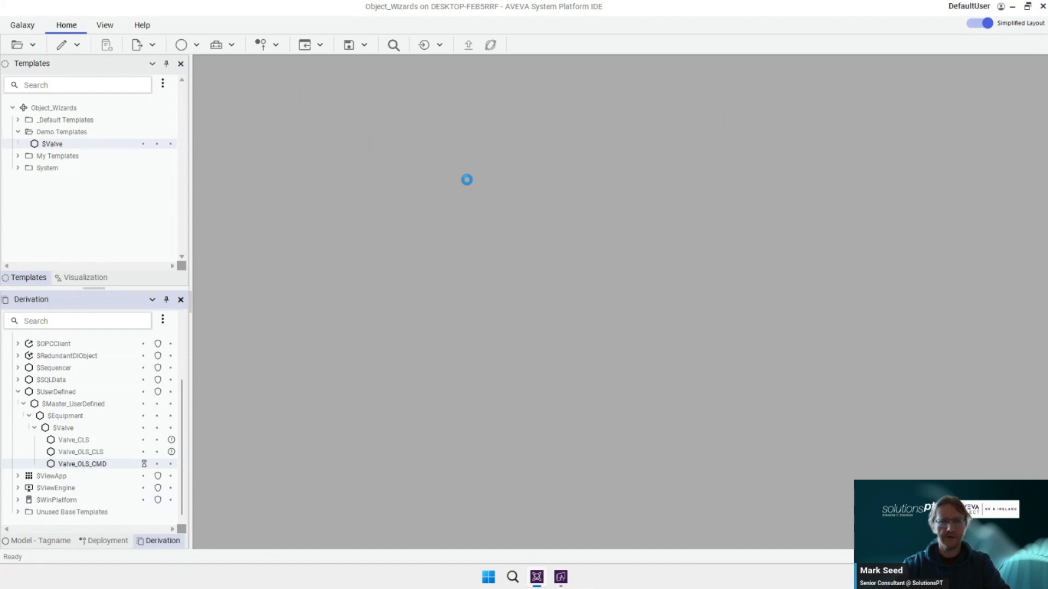
double_click(79, 464)
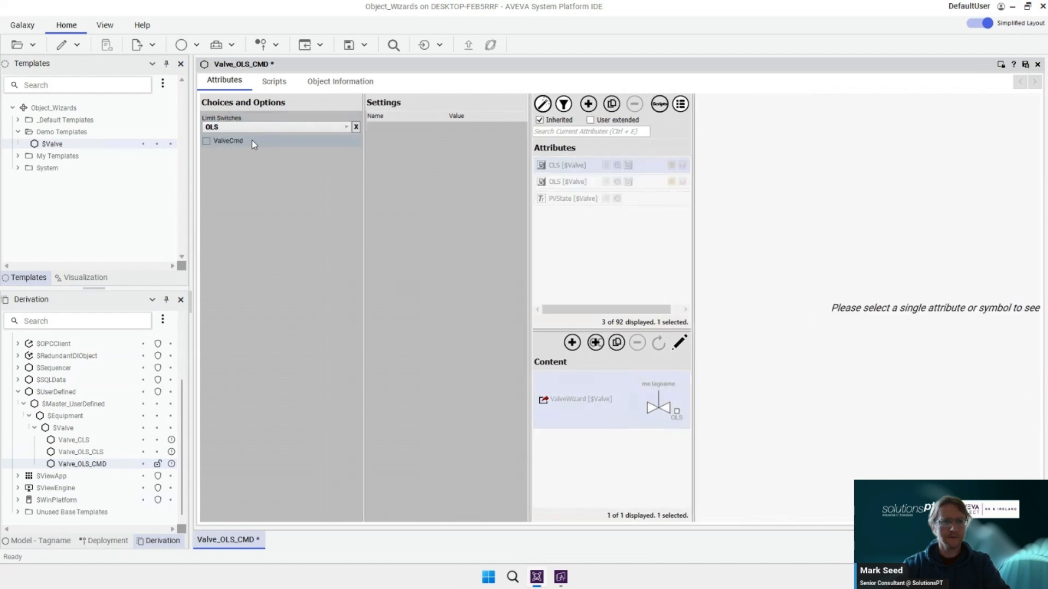
left_click(206, 141)
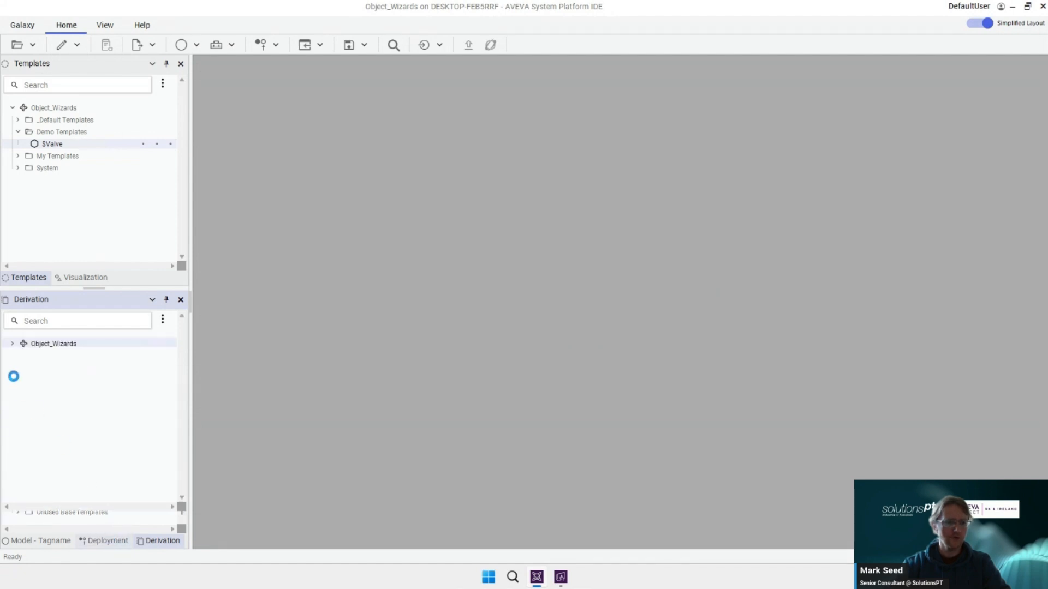
- Deploy Valve_CLS, Valve_OLS_CLS and Valve_OLS_CMD, then expand ViewEngine to show WizardDemo
left_click(107, 540)
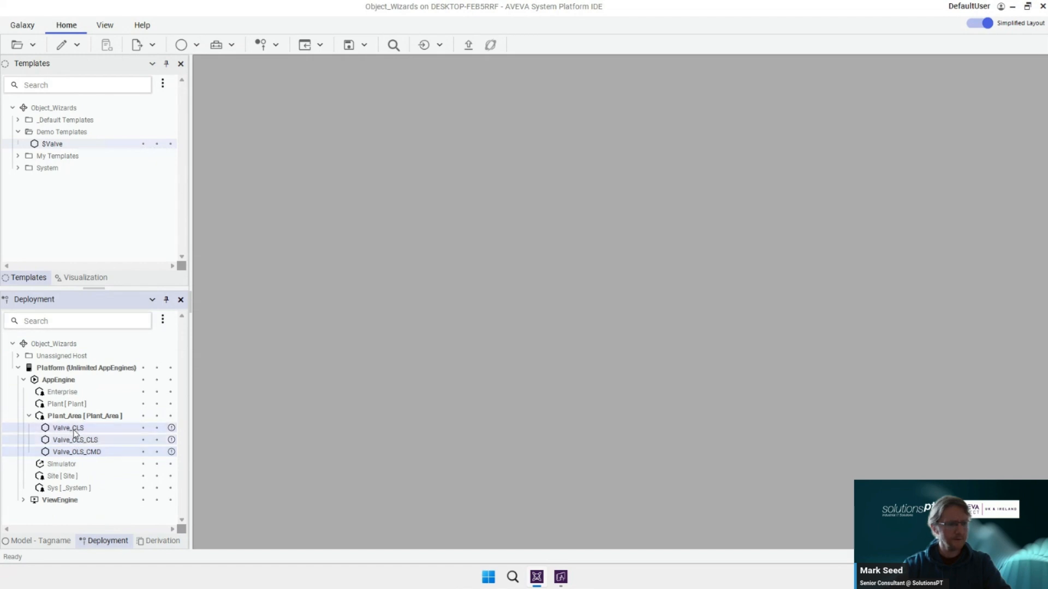
right_click(67, 428)
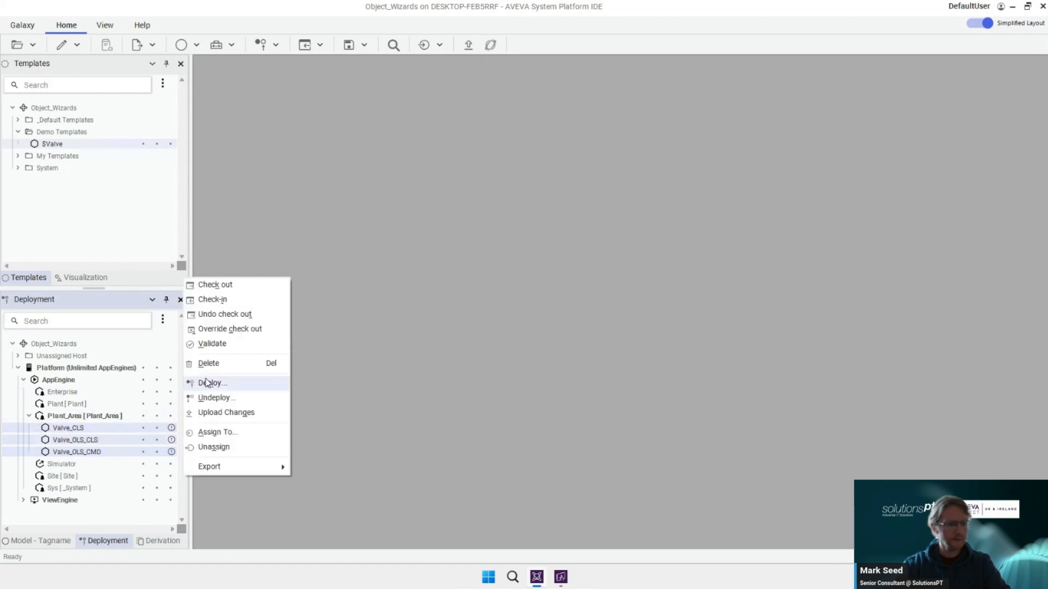
left_click(212, 383)
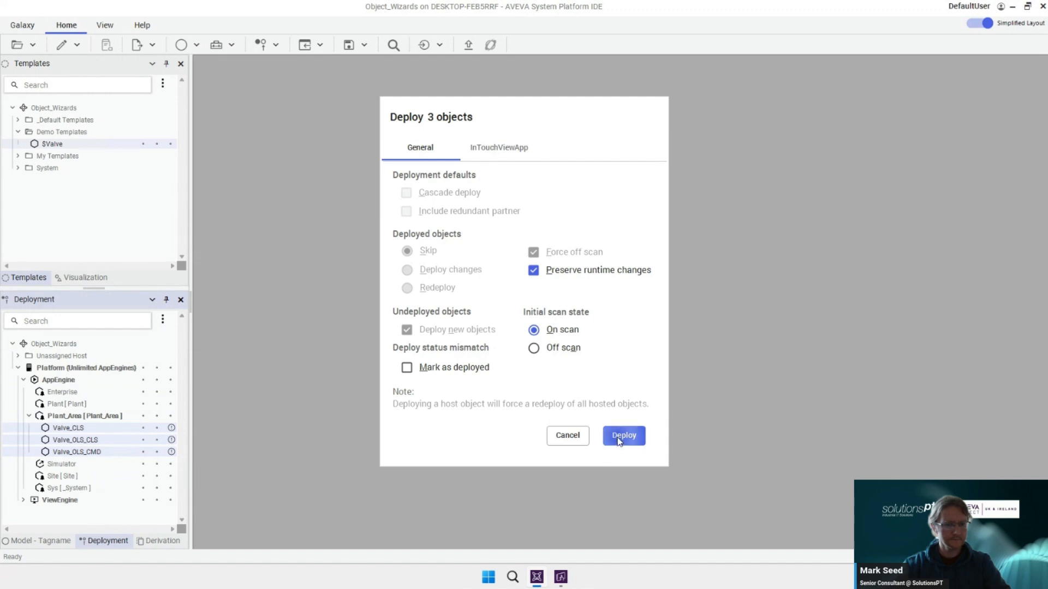
left_click(624, 435)
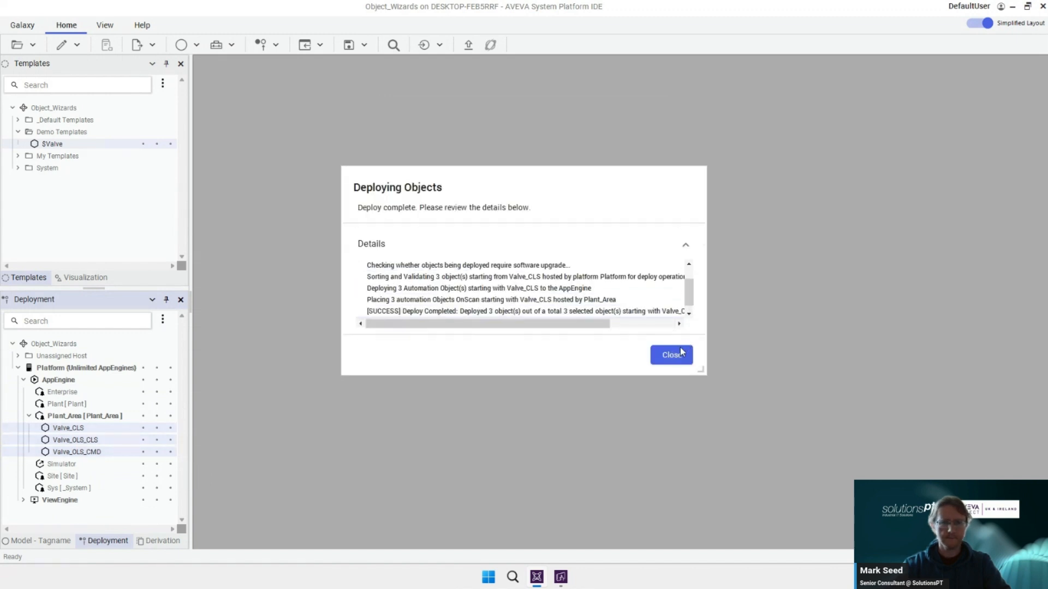
left_click(671, 355)
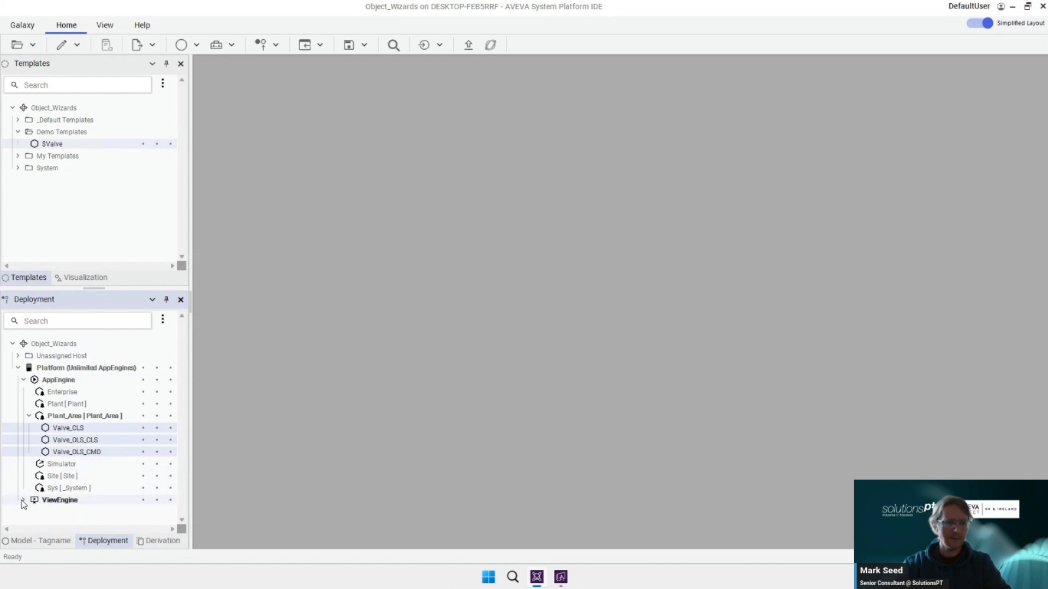
left_click(26, 500)
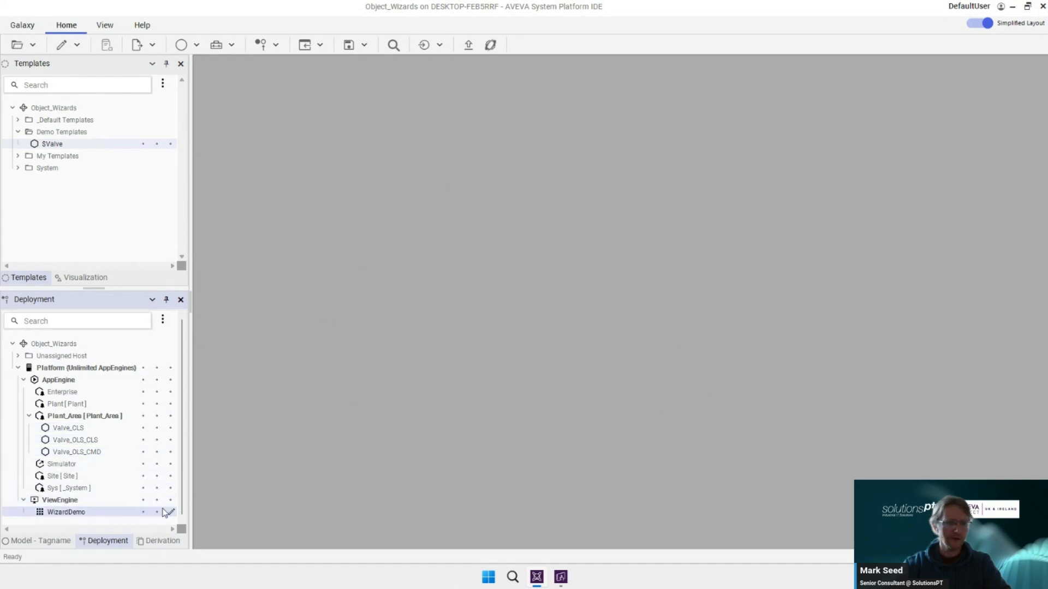
mouse_move(170, 515)
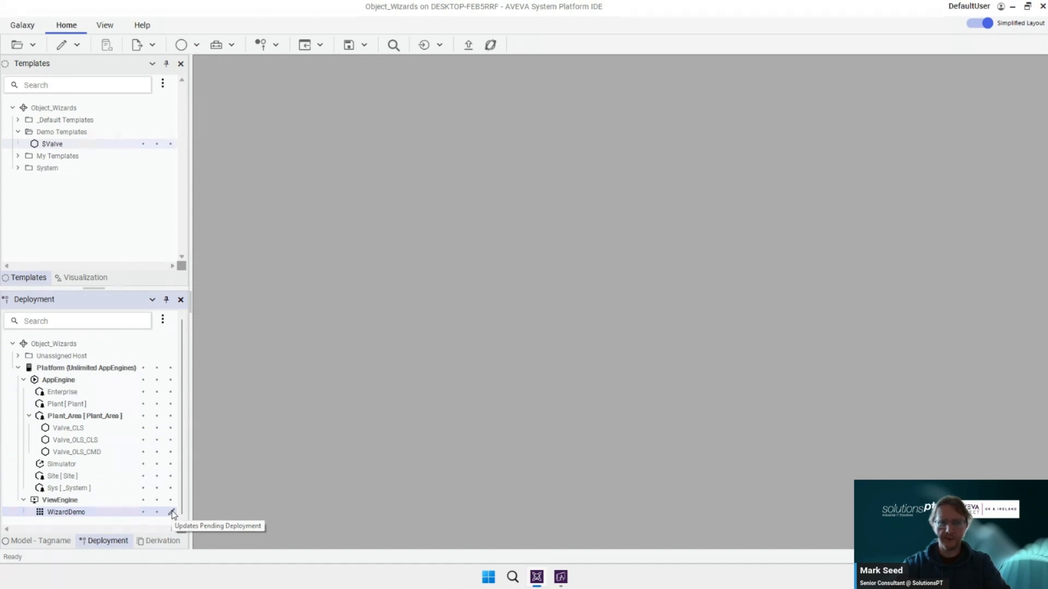
- Deploy the WizardDemo view app's changes to the ViewEngine
right_click(63, 512)
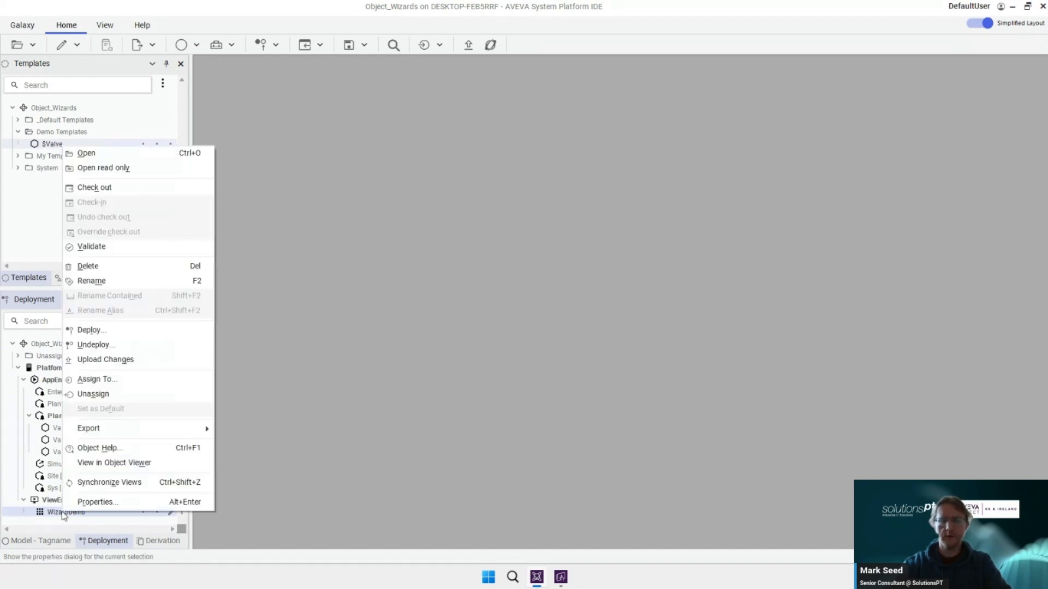
left_click(91, 330)
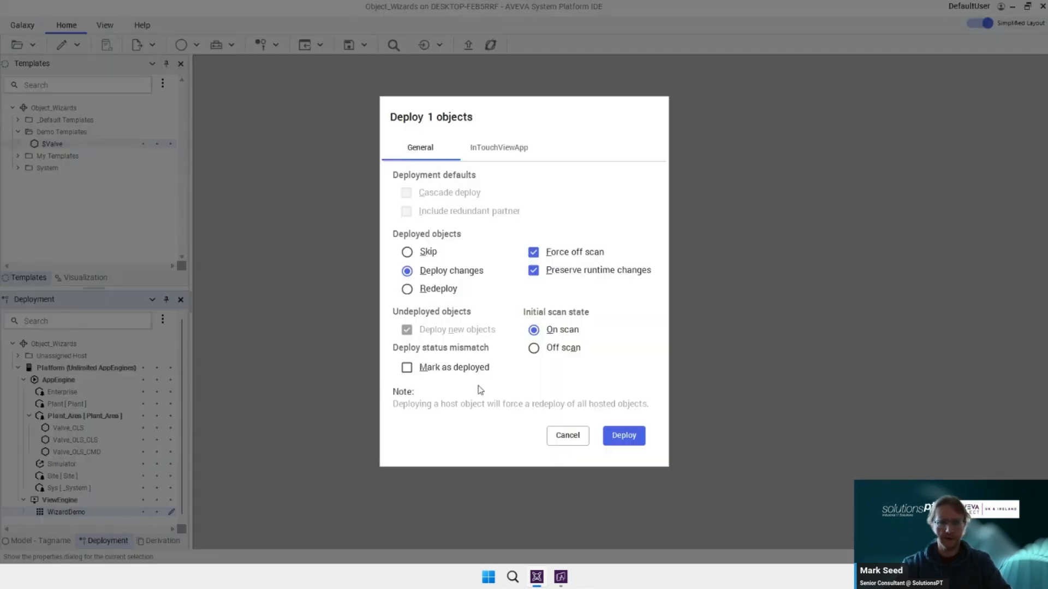
left_click(623, 436)
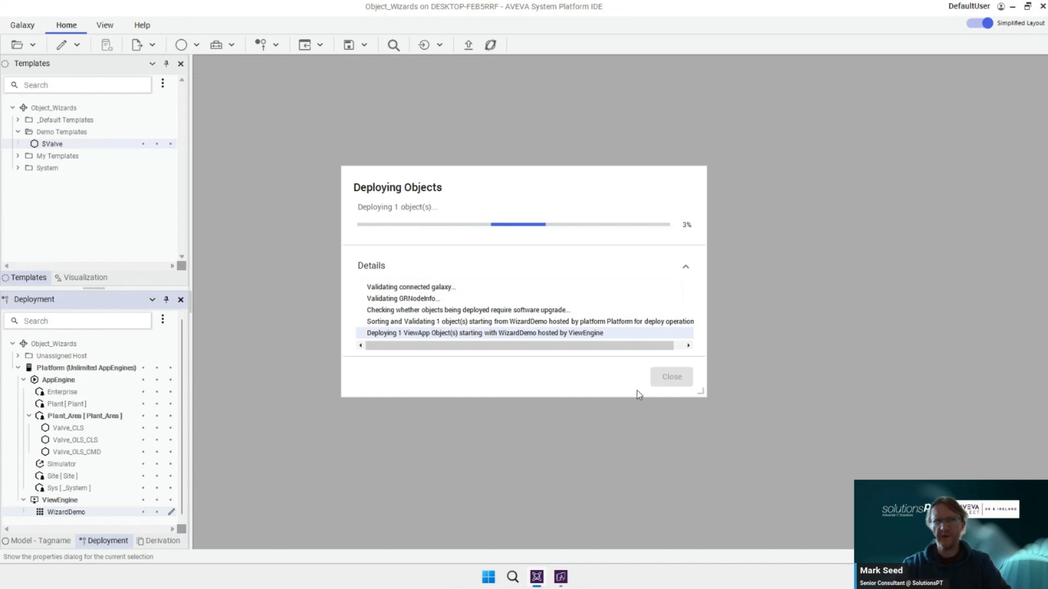
mouse_move(650, 393)
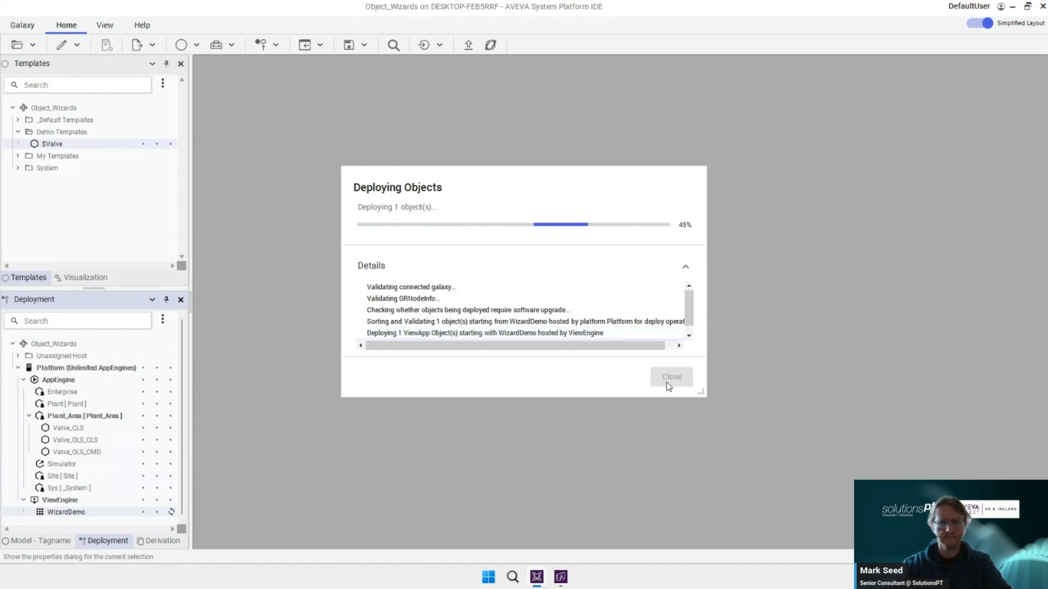
left_click(671, 377)
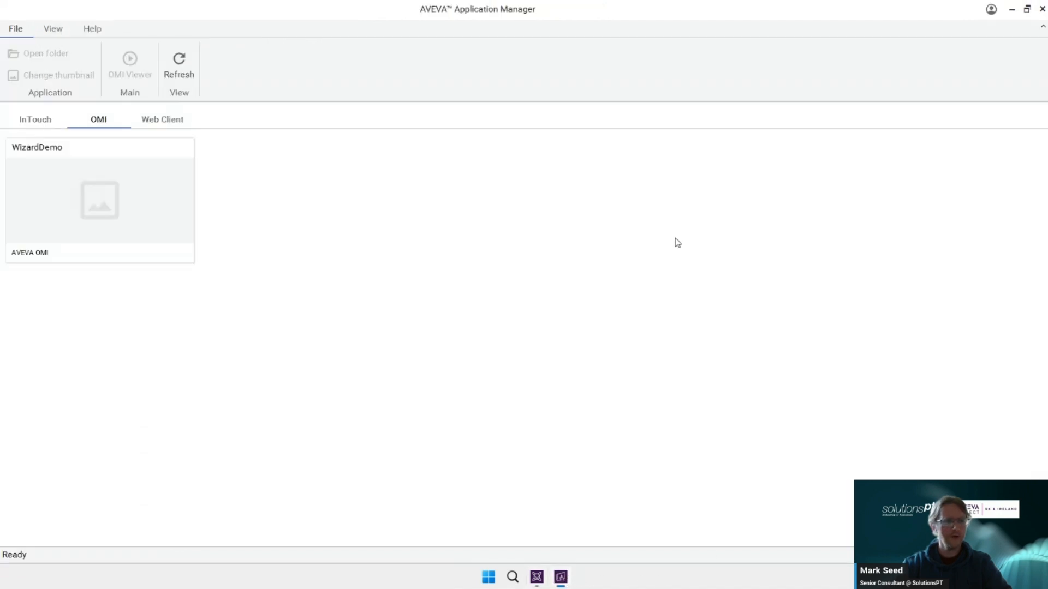
- Select the WizardDemo OMI app tile in Application Manager
left_click(105, 201)
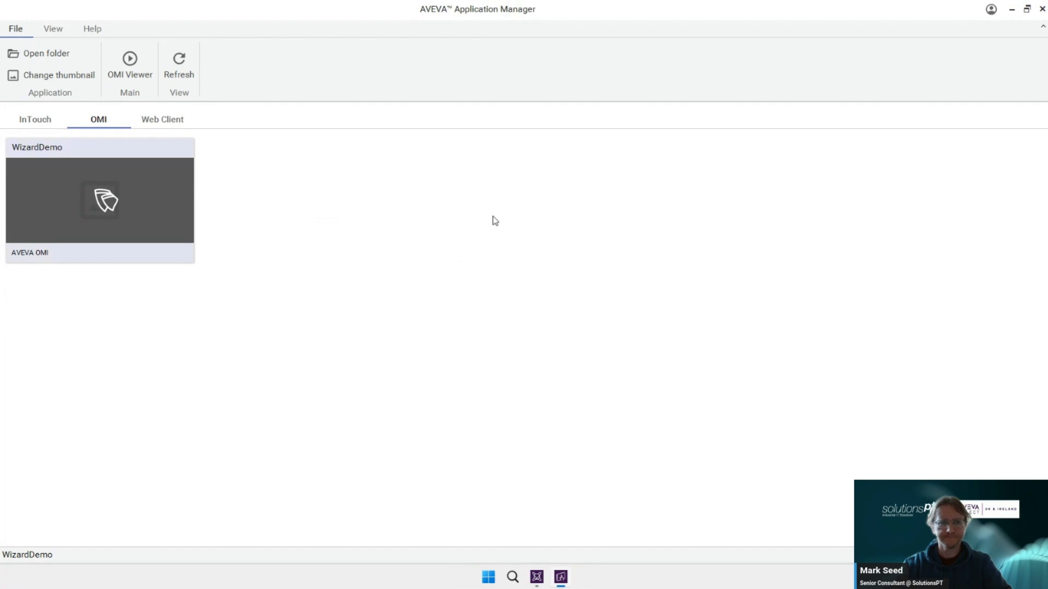
mouse_move(518, 221)
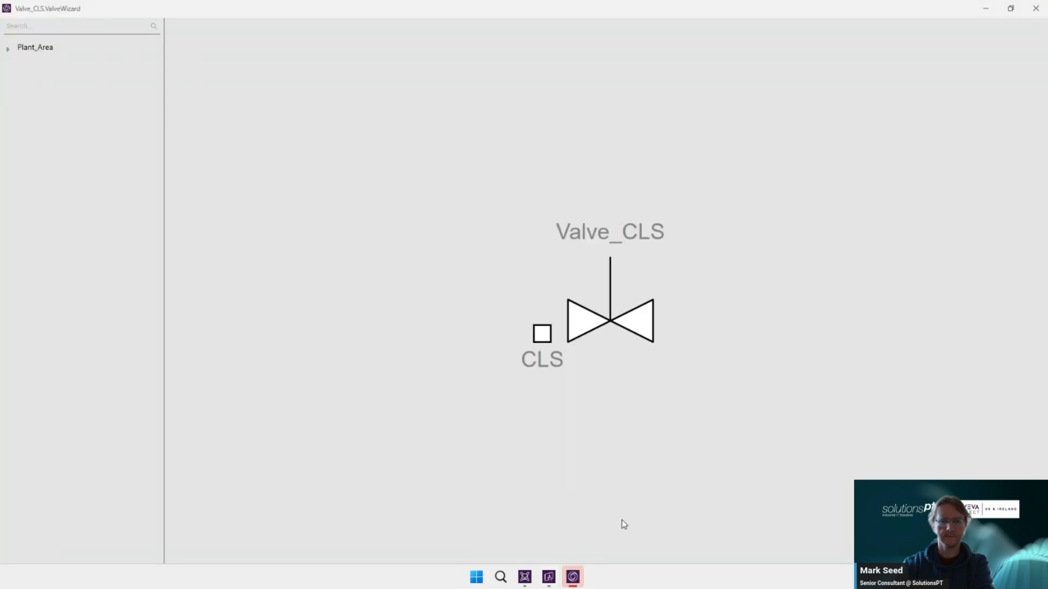
- Expand Plant_Area and view the Valve_CLS then Valve_OLS_CLS valve graphics
left_click(8, 46)
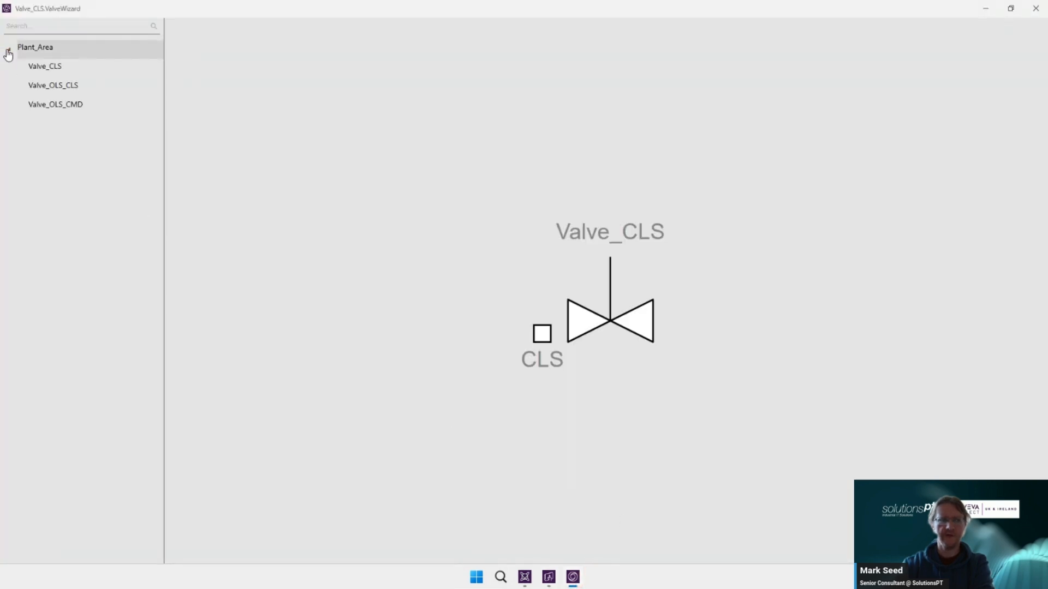
left_click(45, 68)
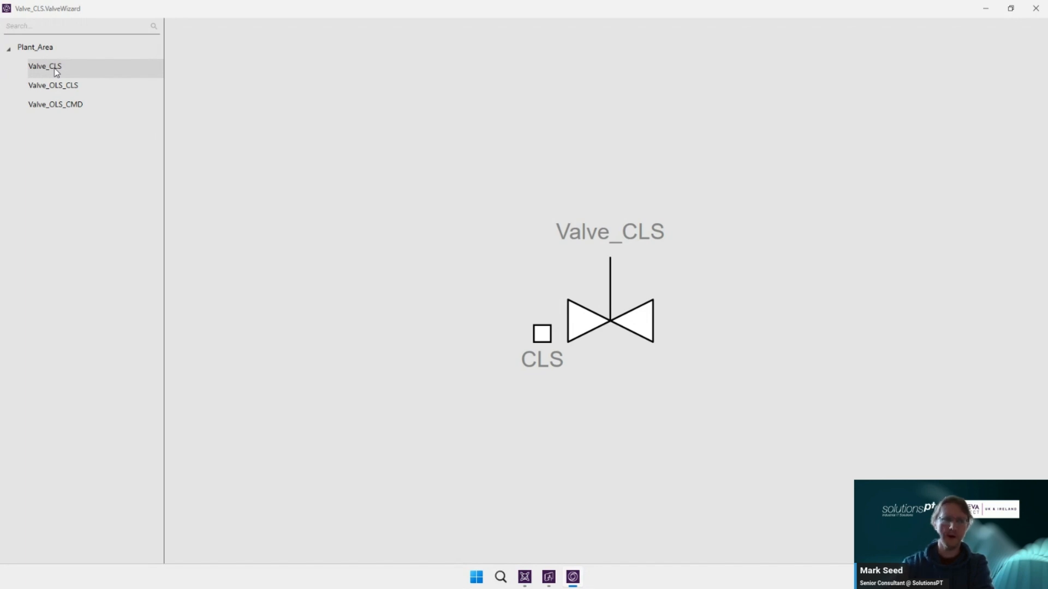
left_click(54, 87)
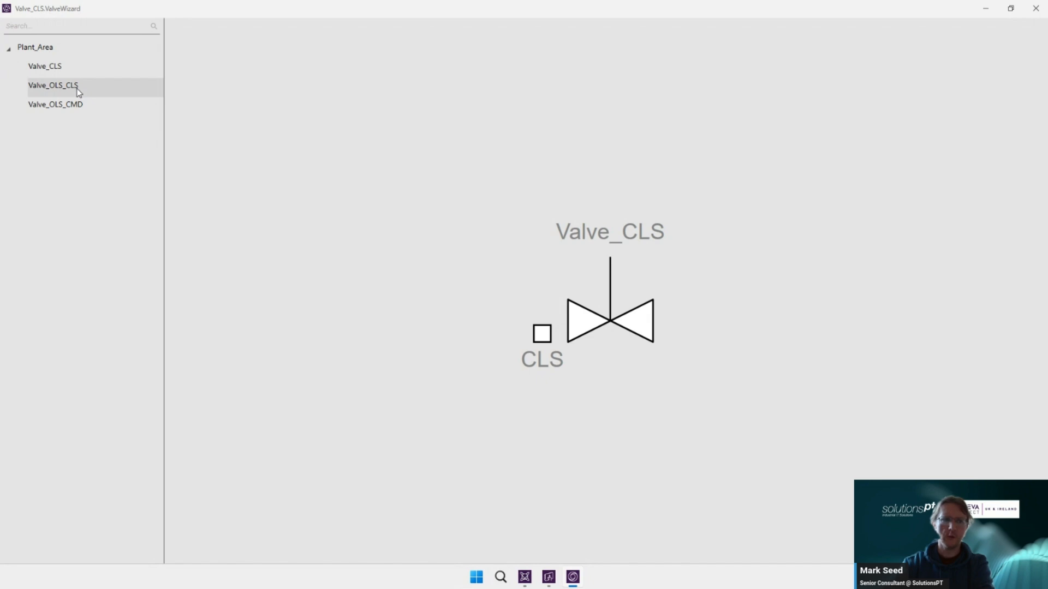
left_click(55, 88)
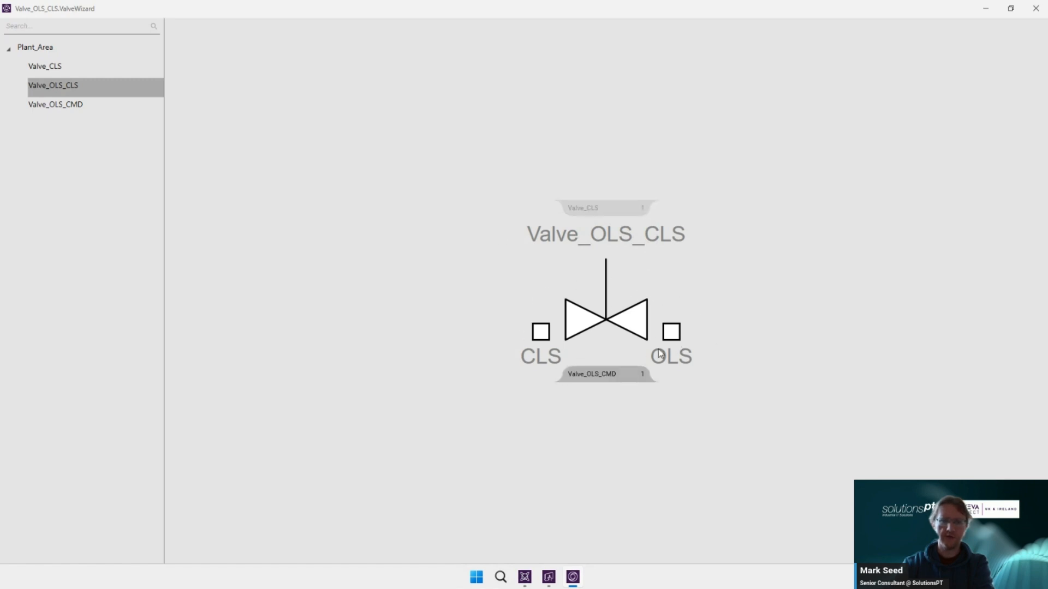
mouse_move(587, 349)
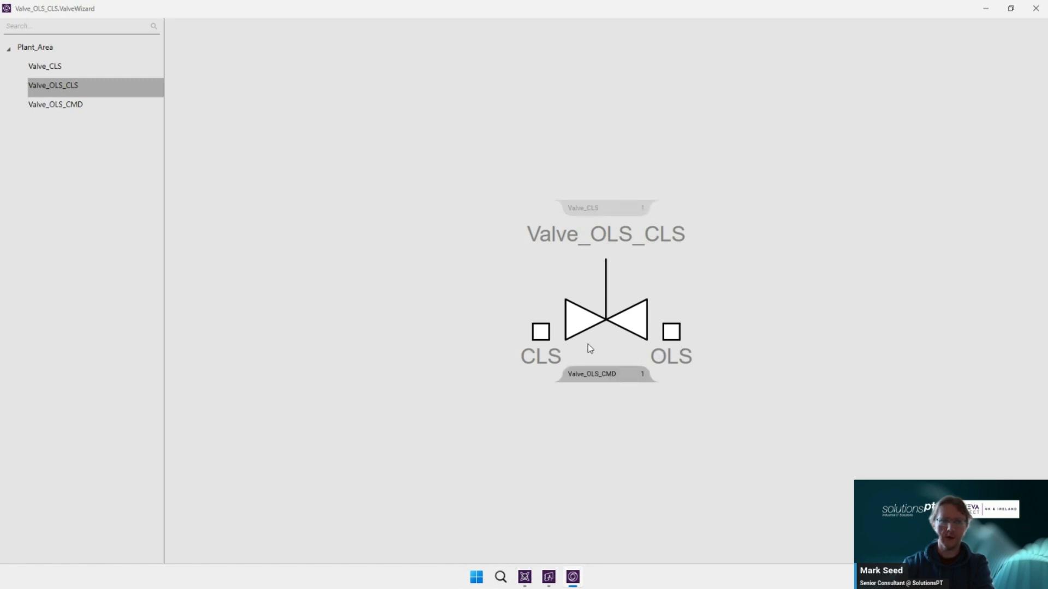
mouse_move(577, 351)
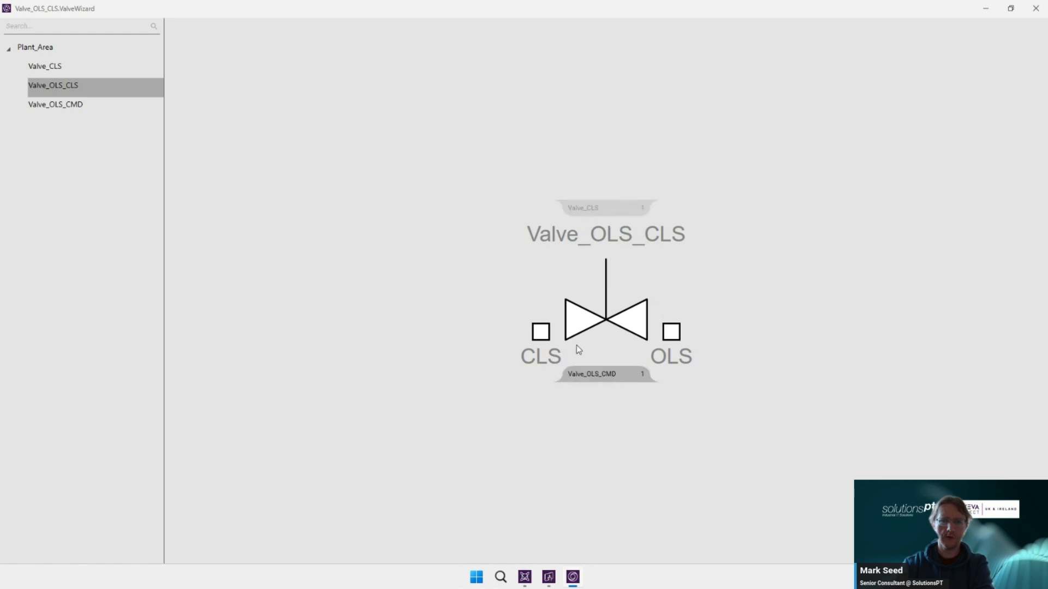
- View the Valve_OLS_CMD graphic, then return to Valve_OLS_CLS showing both CLS and OLS switches
left_click(48, 106)
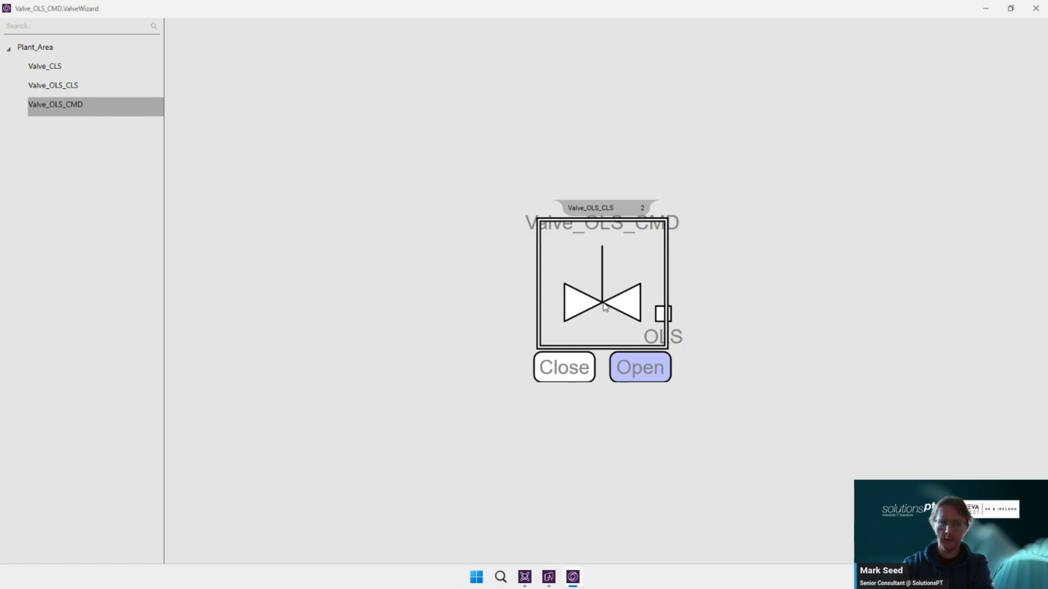
left_click(54, 86)
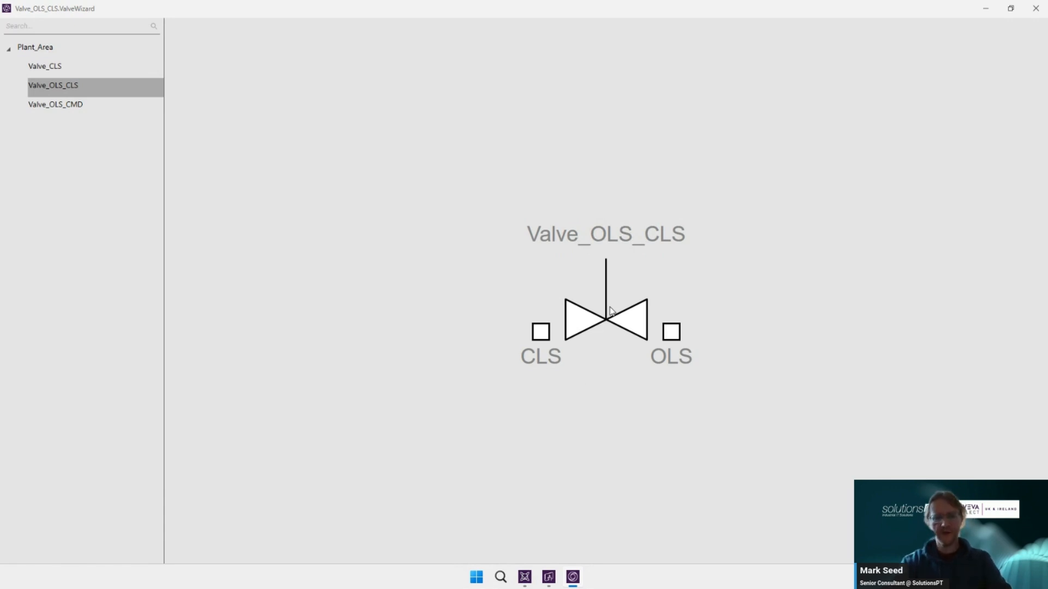
mouse_move(524, 576)
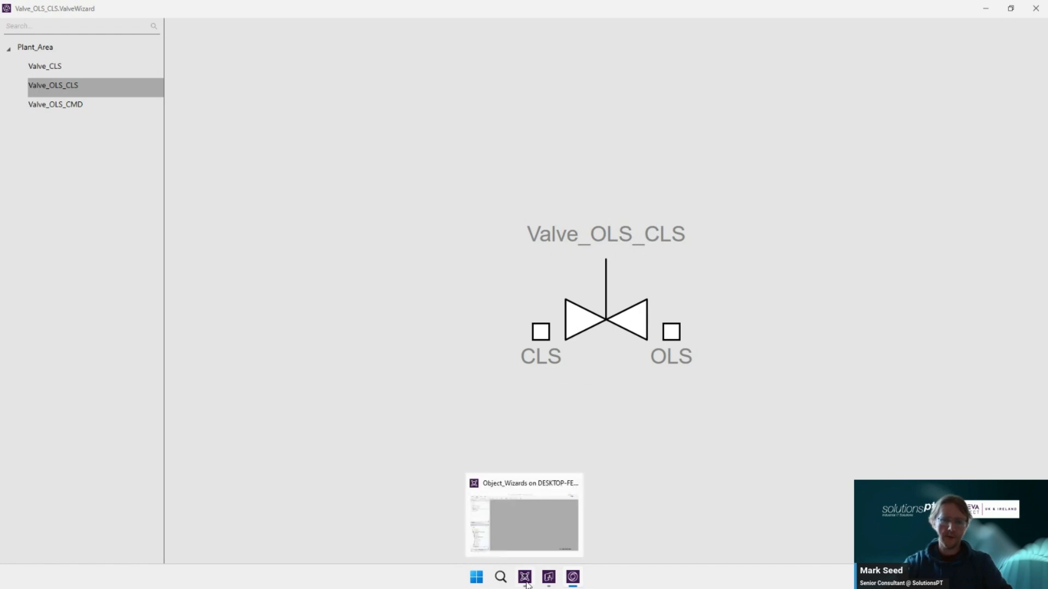
- Return to the IDE and show the Visualization toolbox with the Situational Awareness Library folders
left_click(524, 577)
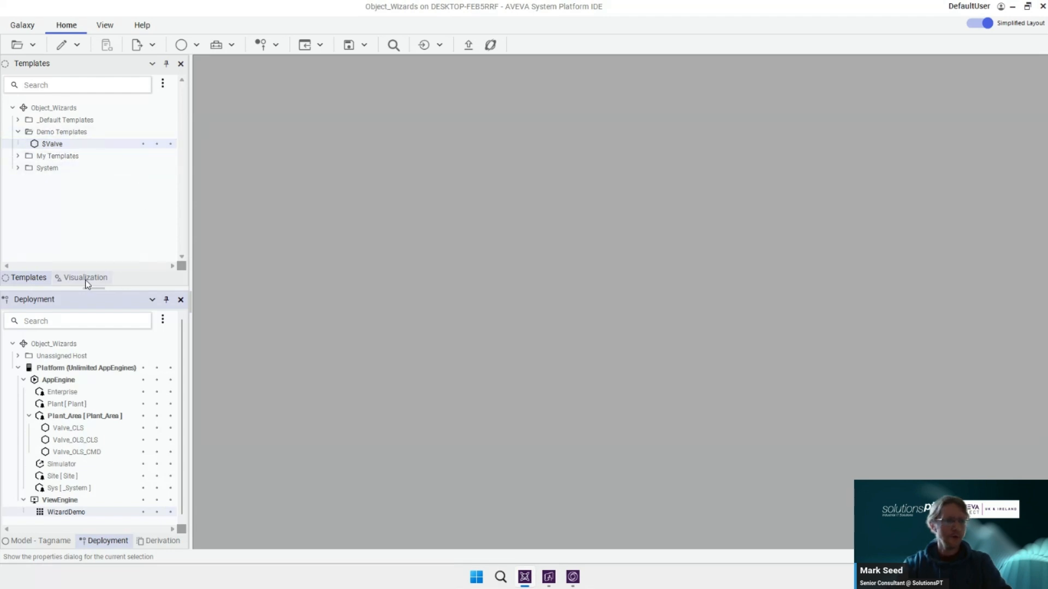
left_click(85, 278)
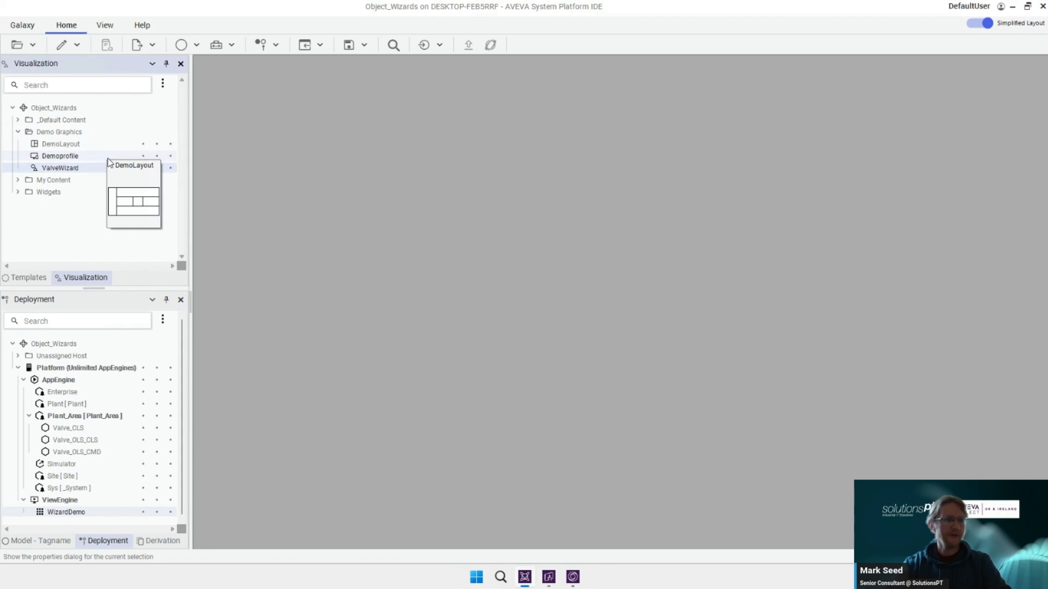
left_click(19, 120)
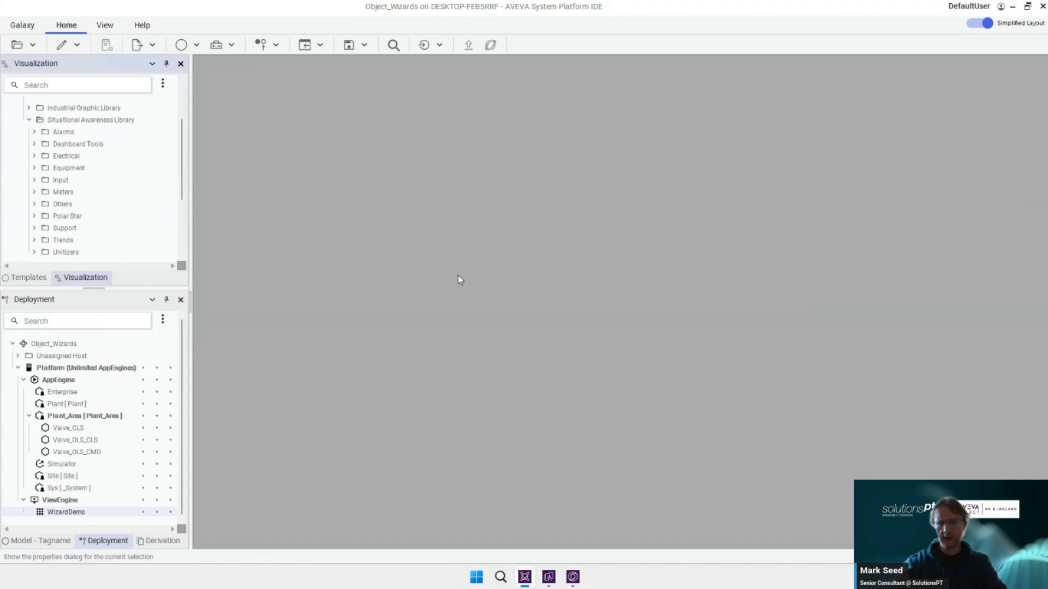
mouse_move(635, 331)
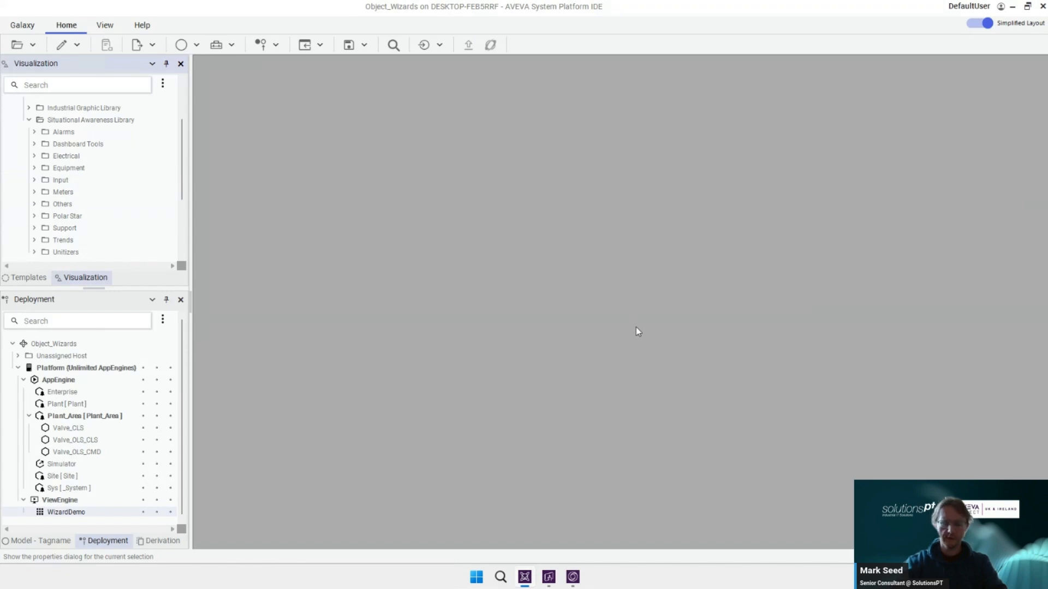